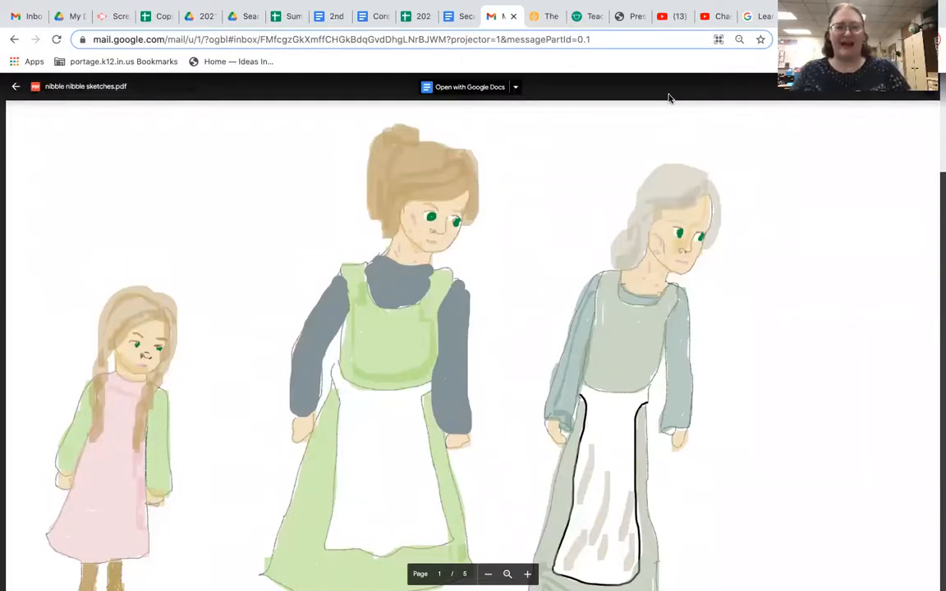
mouse_move(161, 269)
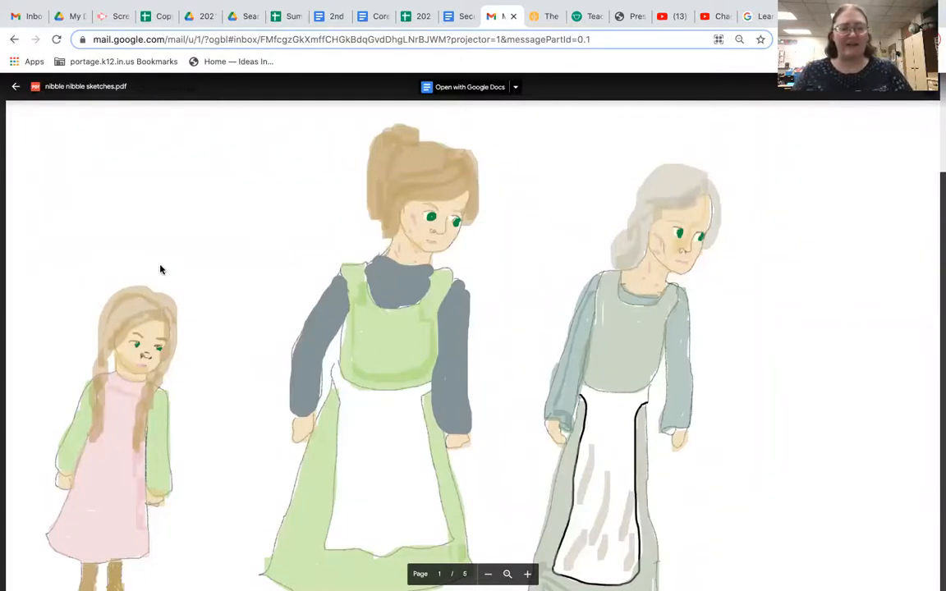
mouse_move(66, 285)
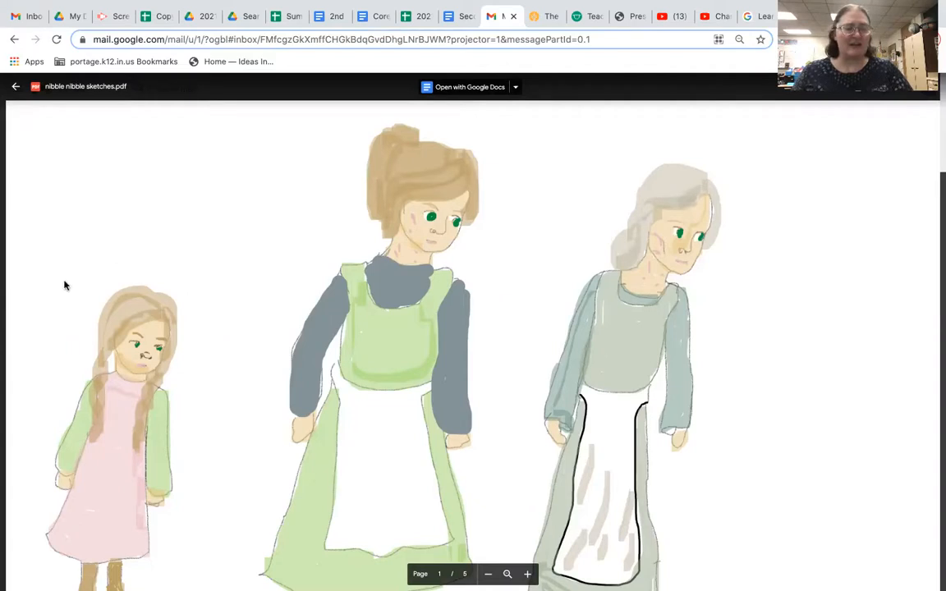
mouse_move(373, 138)
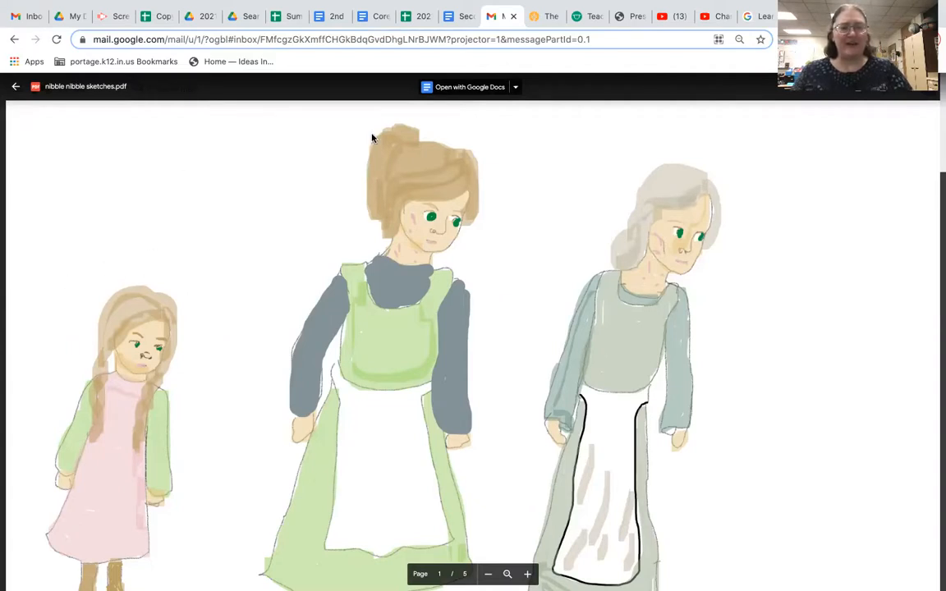
mouse_move(330, 131)
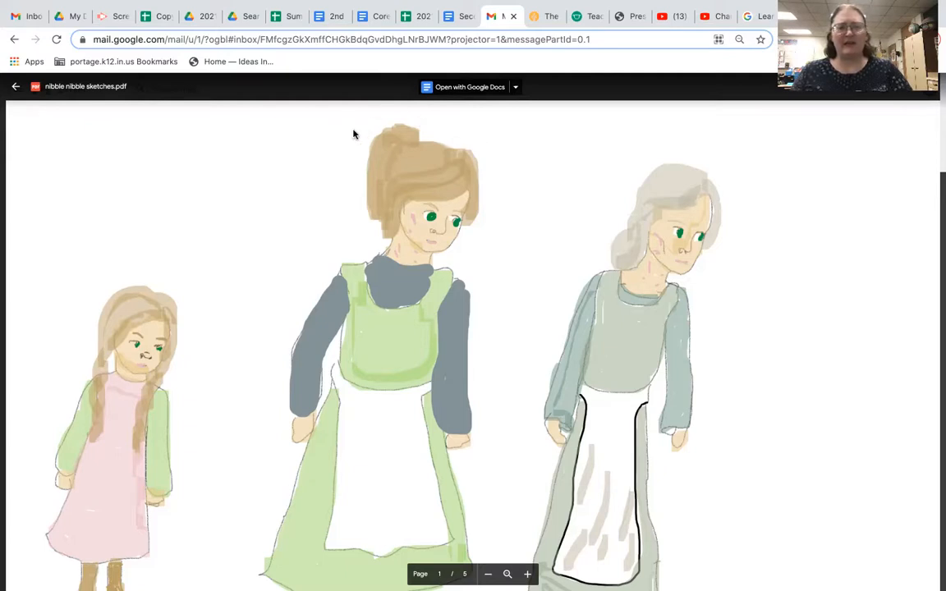
mouse_move(453, 148)
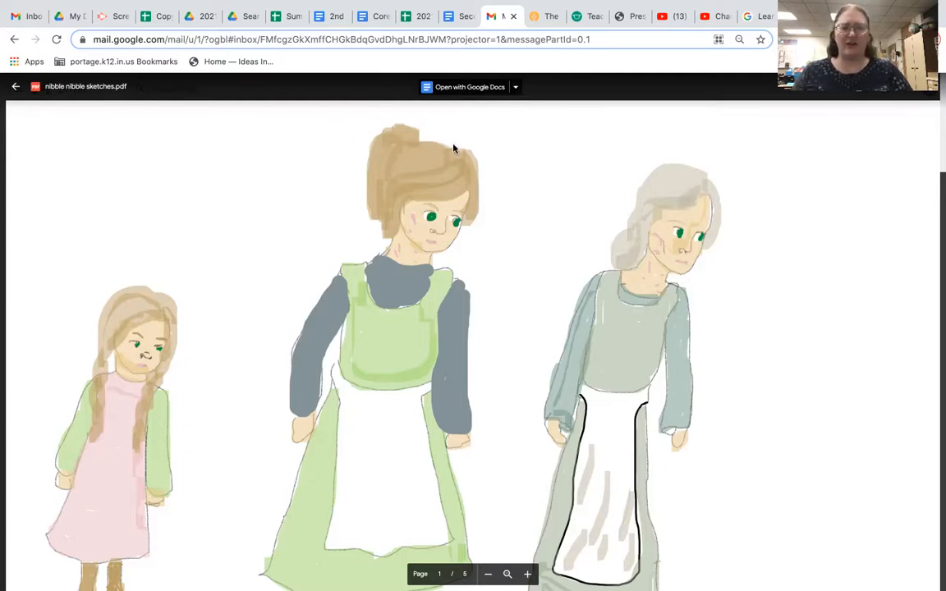
mouse_move(681, 148)
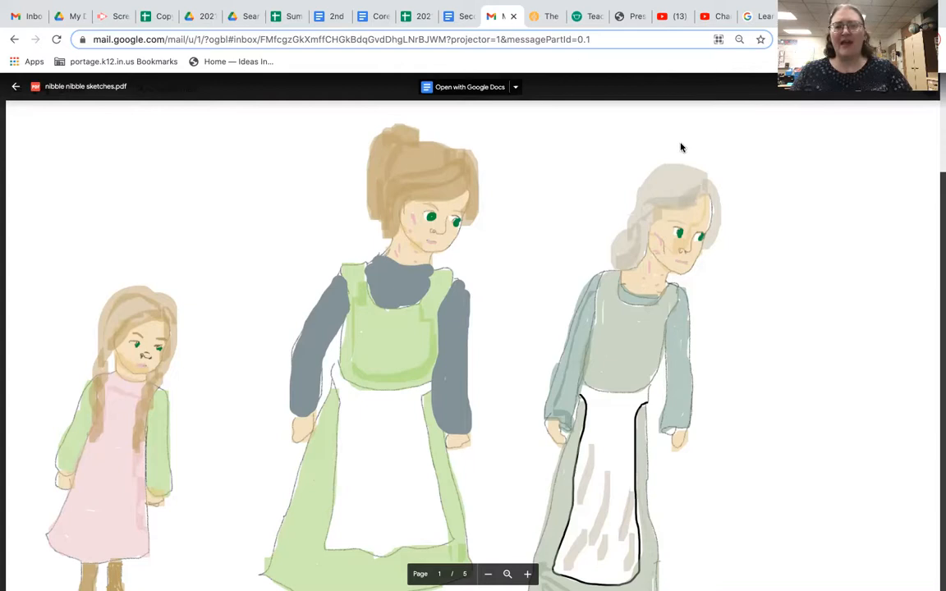
mouse_move(677, 136)
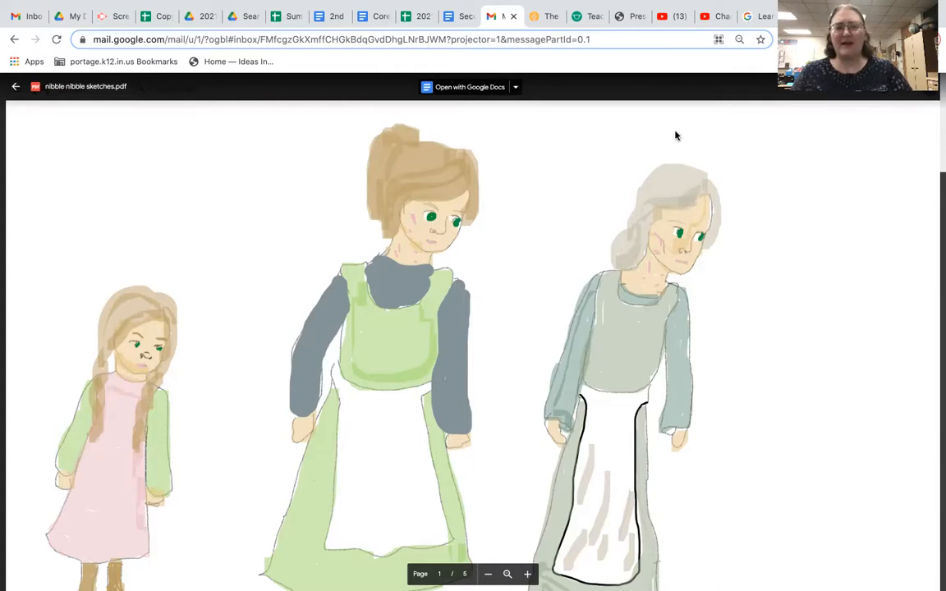
mouse_move(664, 144)
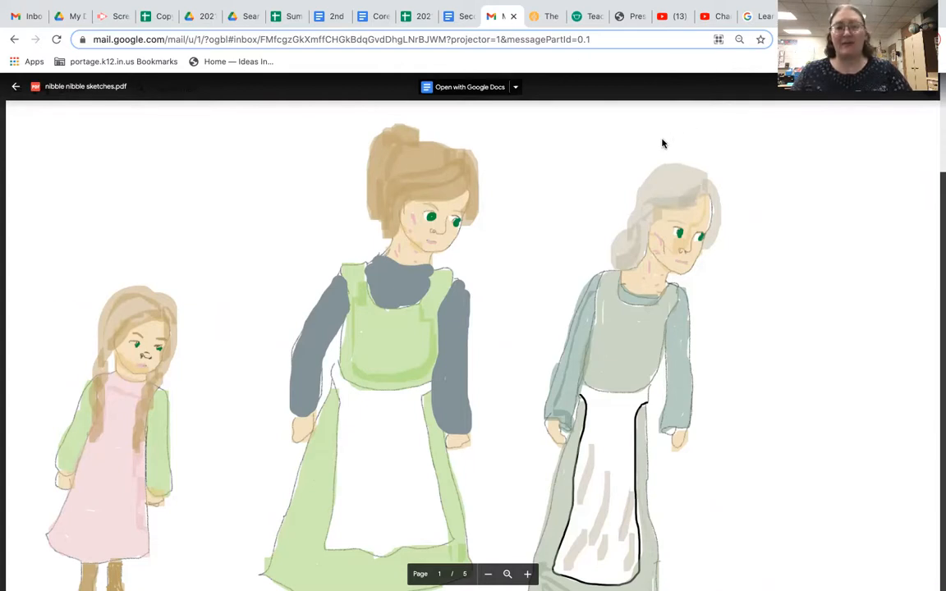
mouse_move(698, 138)
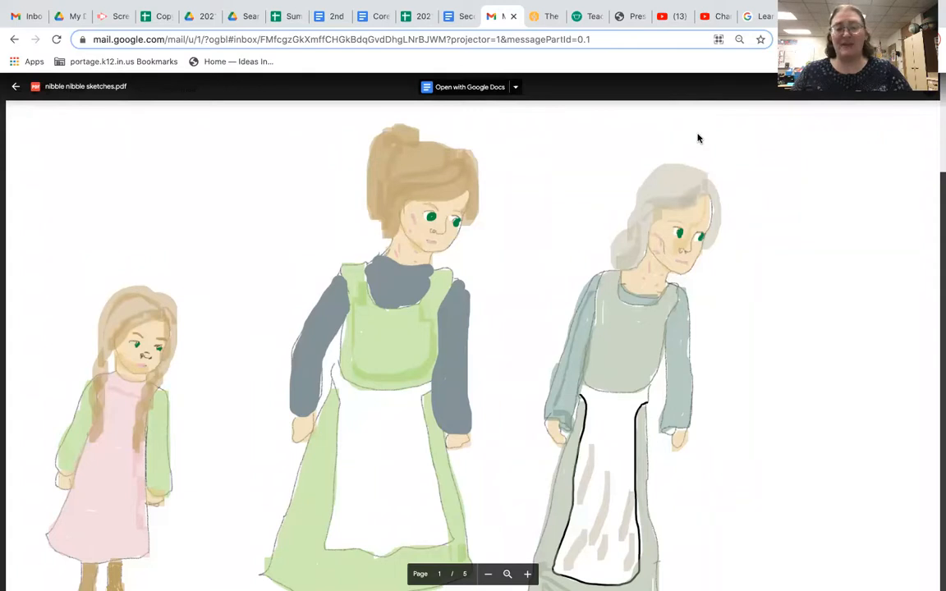
mouse_move(138, 336)
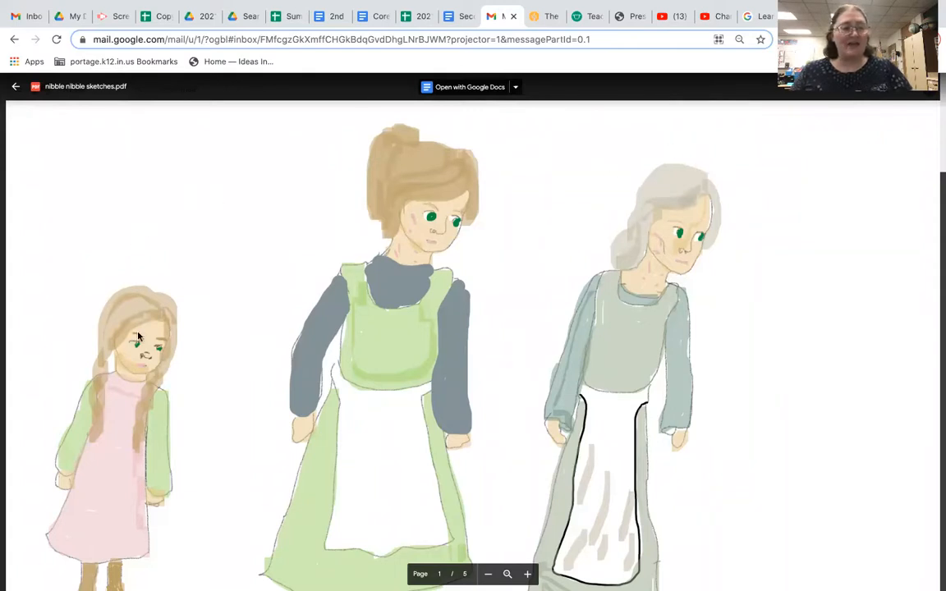
mouse_move(98, 352)
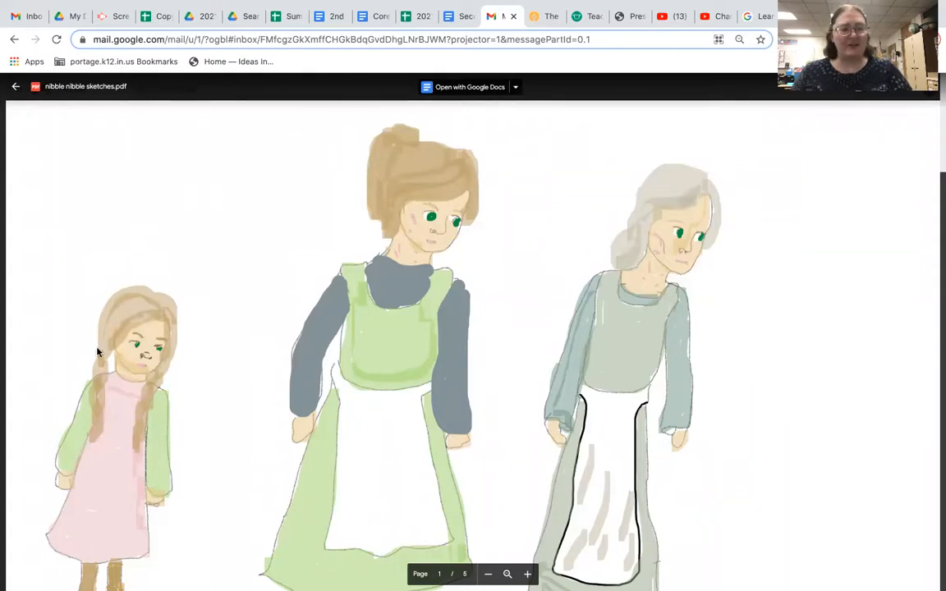
mouse_move(79, 363)
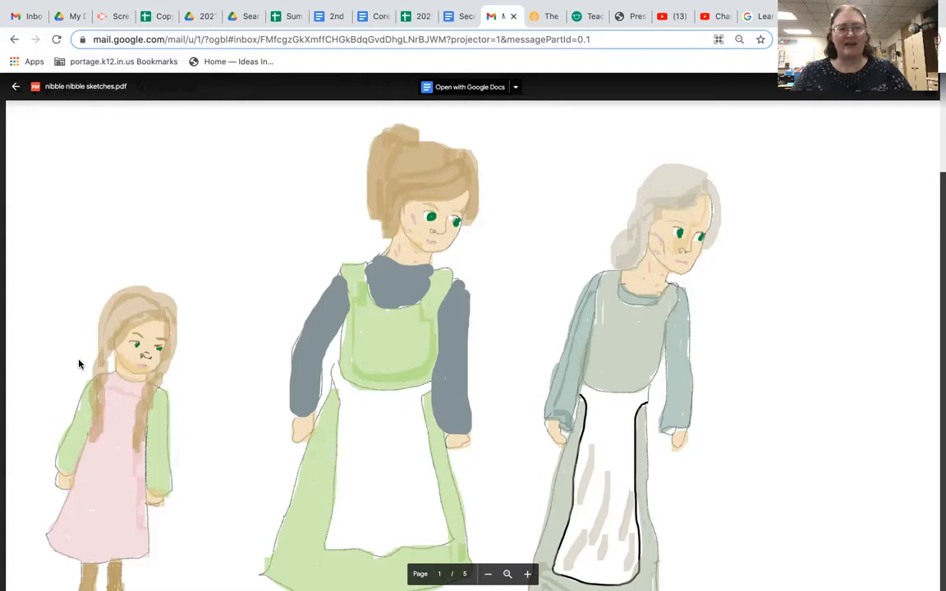
mouse_move(61, 379)
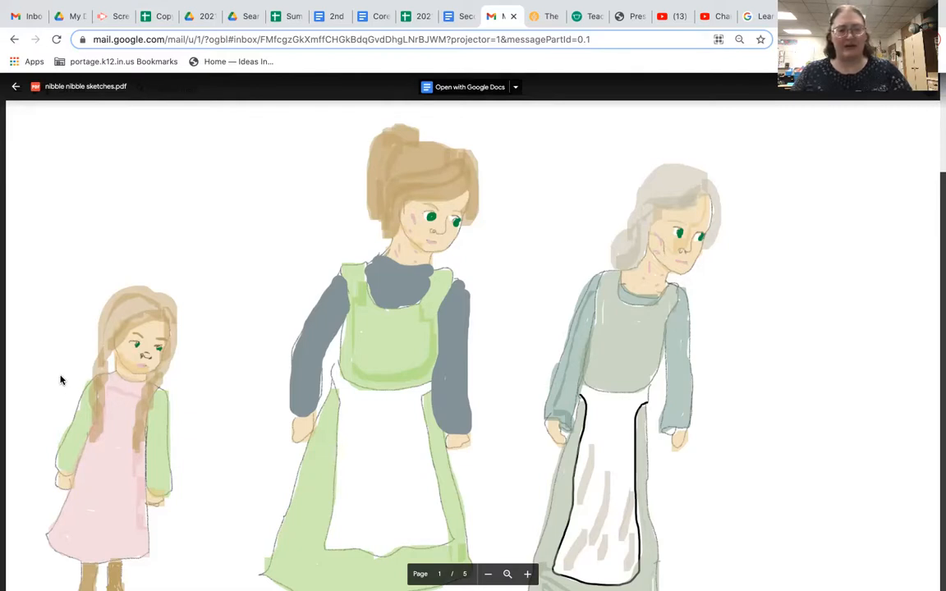
mouse_move(505, 182)
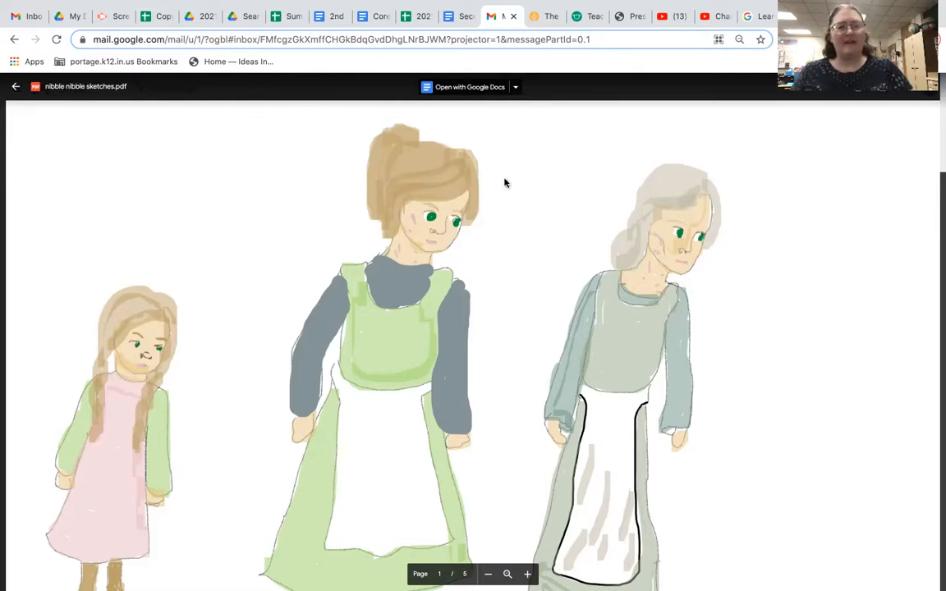
mouse_move(422, 136)
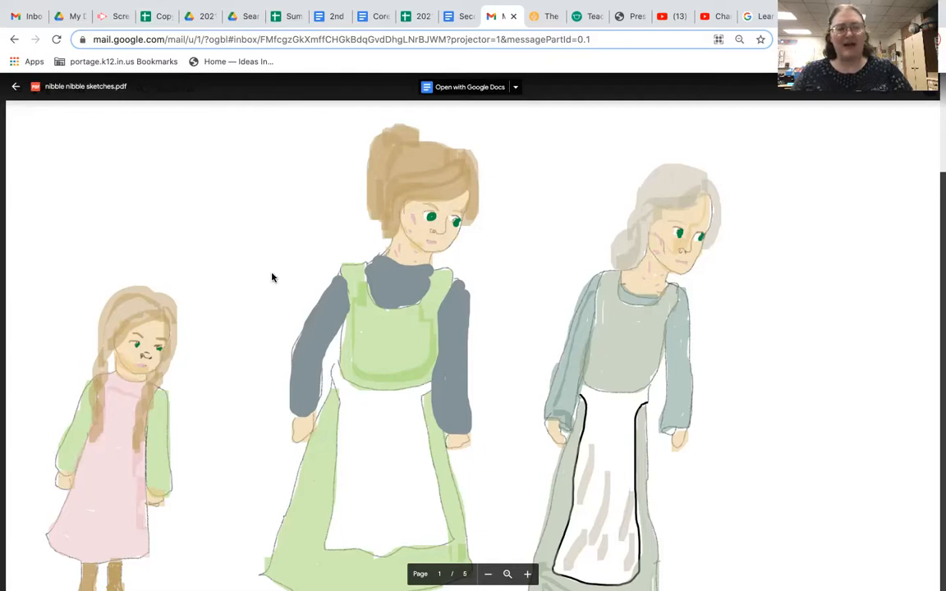
mouse_move(414, 222)
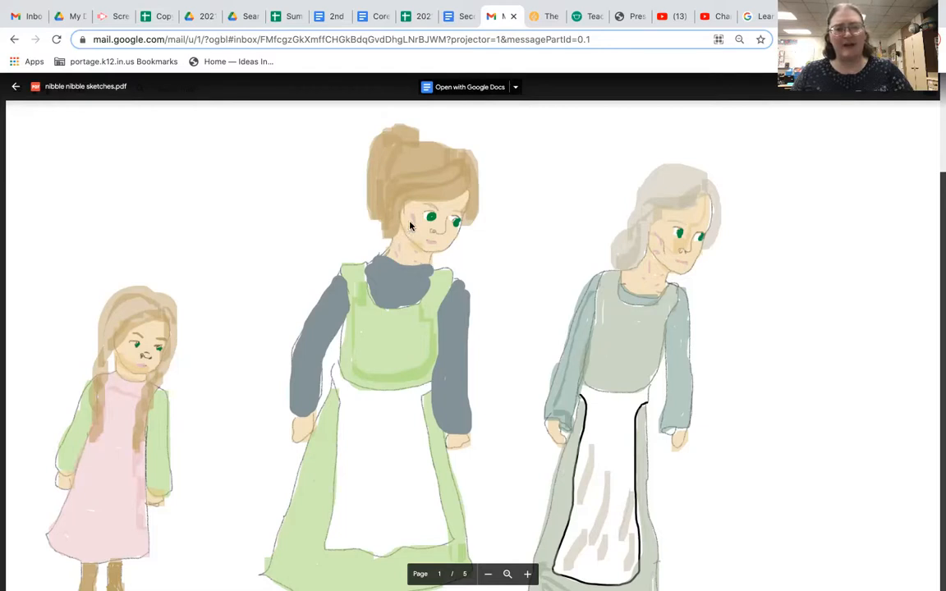
mouse_move(324, 238)
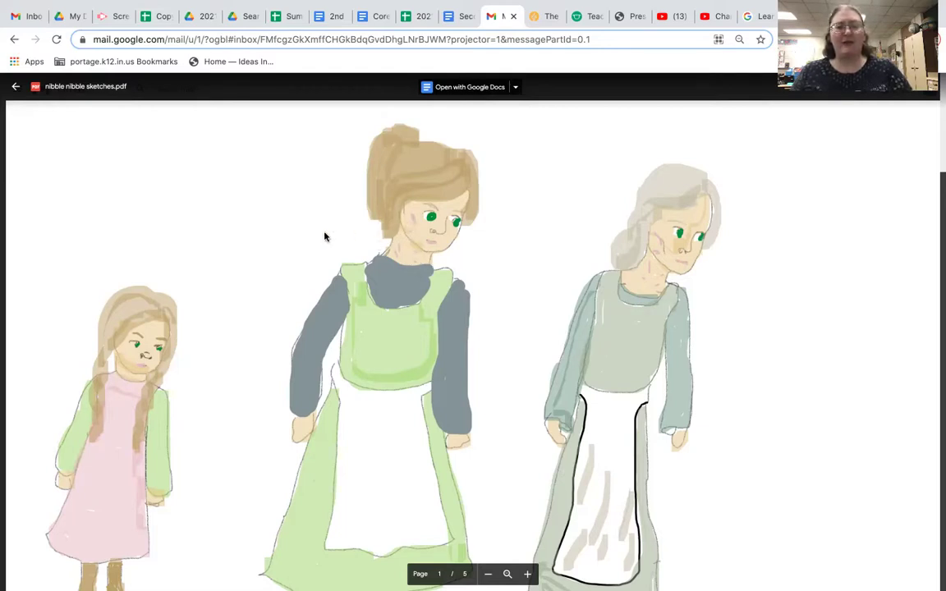
mouse_move(370, 292)
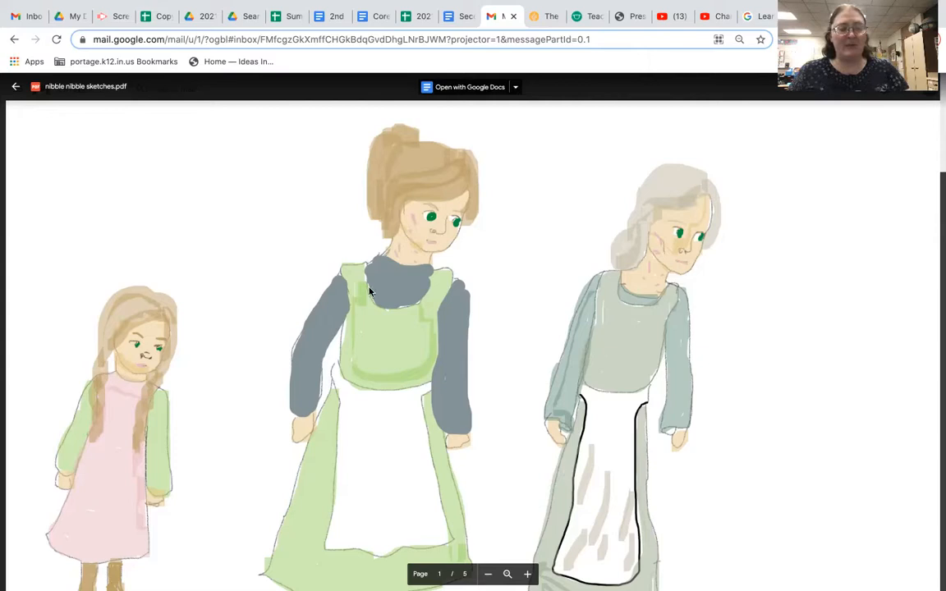
mouse_move(310, 366)
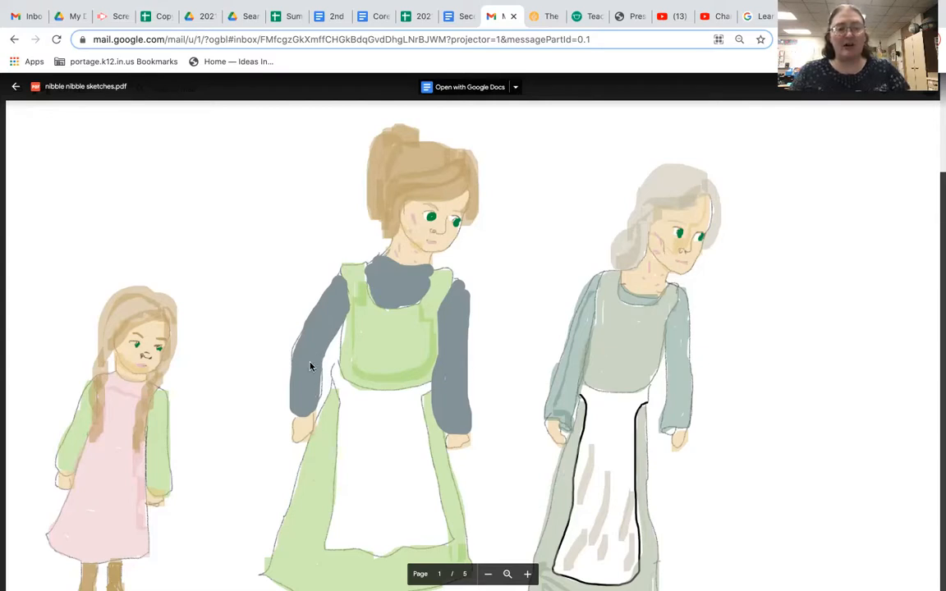
mouse_move(327, 394)
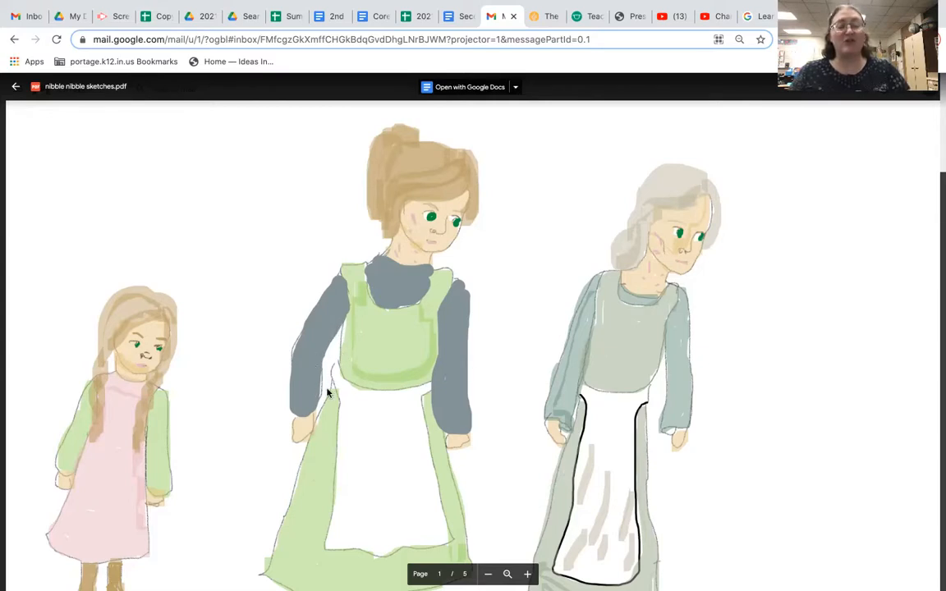
mouse_move(288, 383)
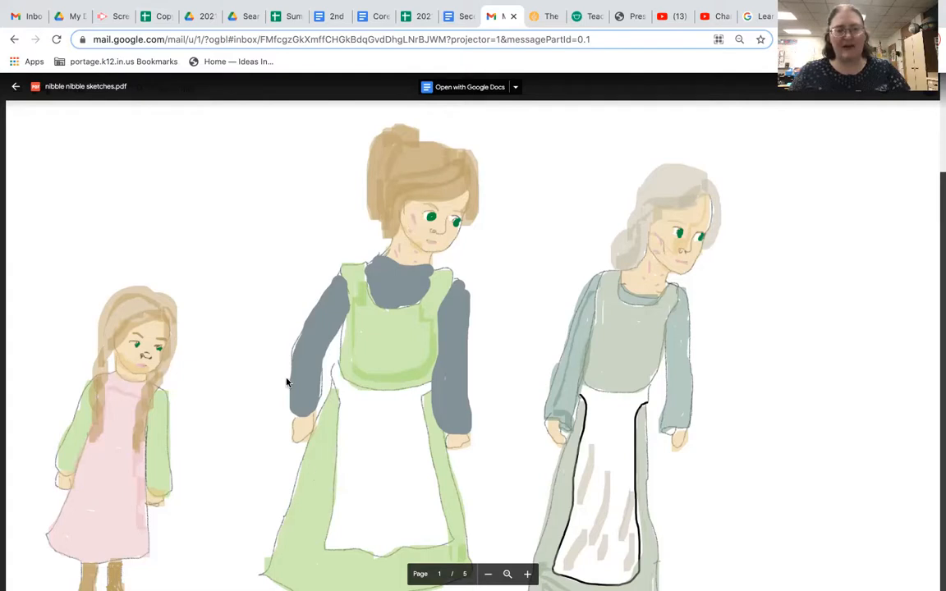
mouse_move(460, 336)
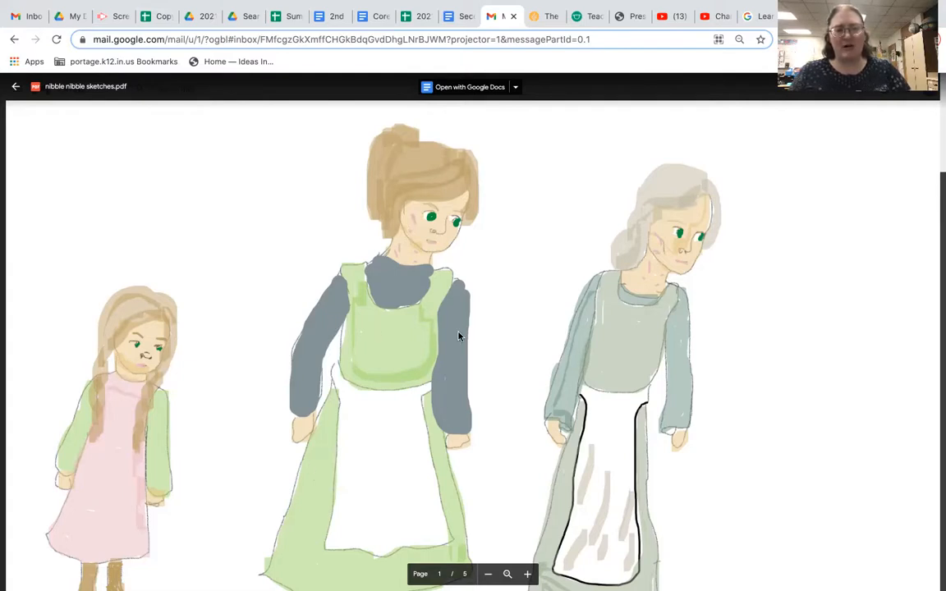
mouse_move(427, 285)
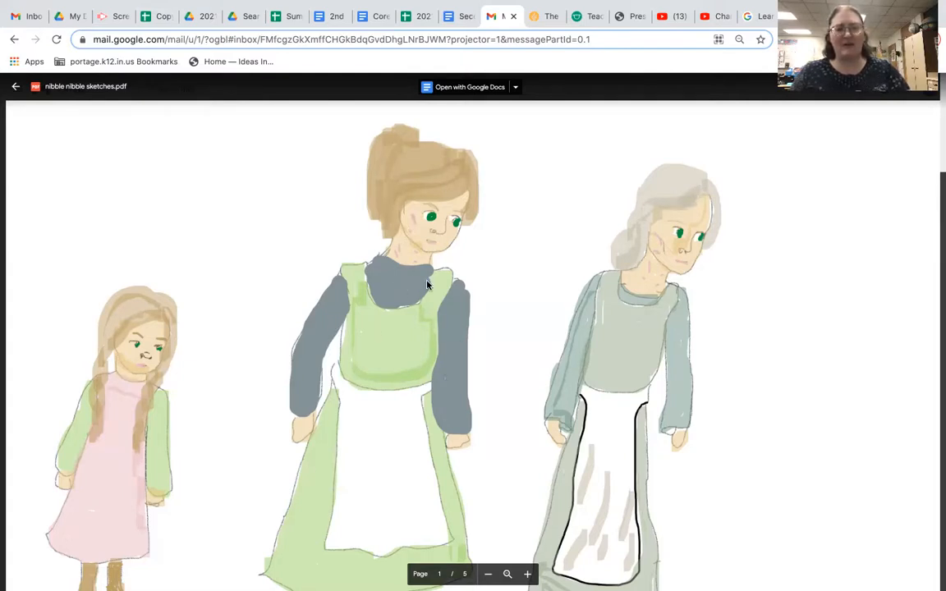
mouse_move(485, 320)
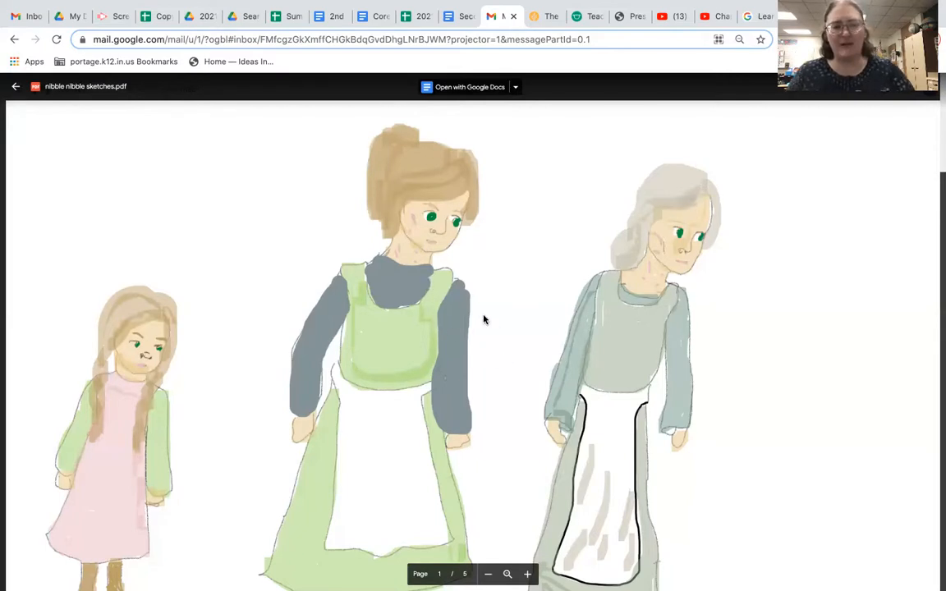
mouse_move(654, 322)
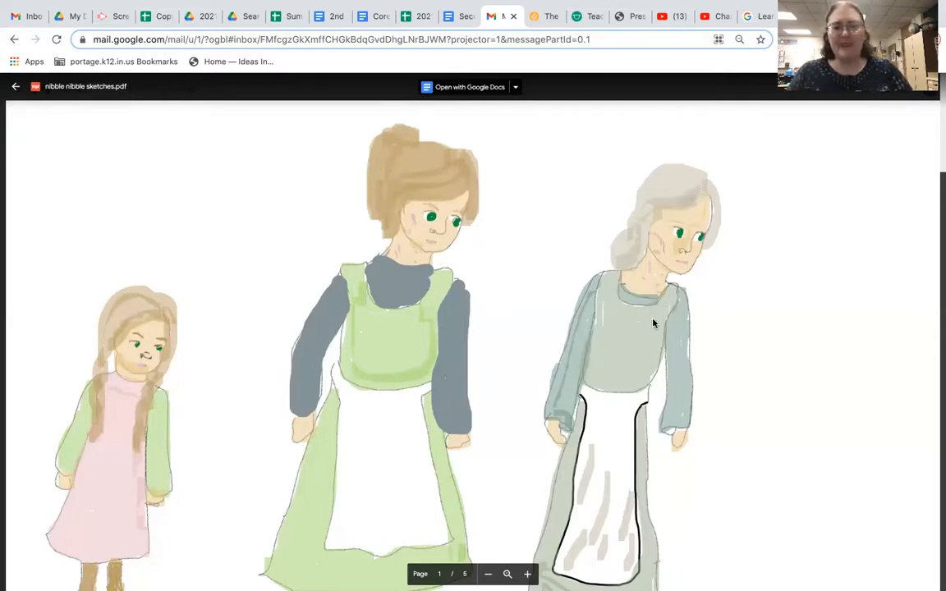
mouse_move(681, 203)
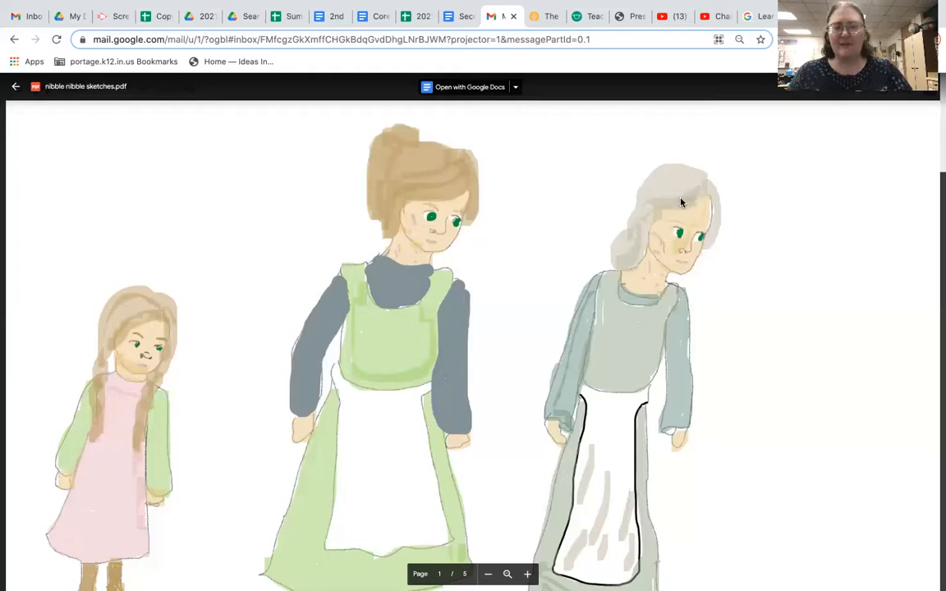
mouse_move(698, 202)
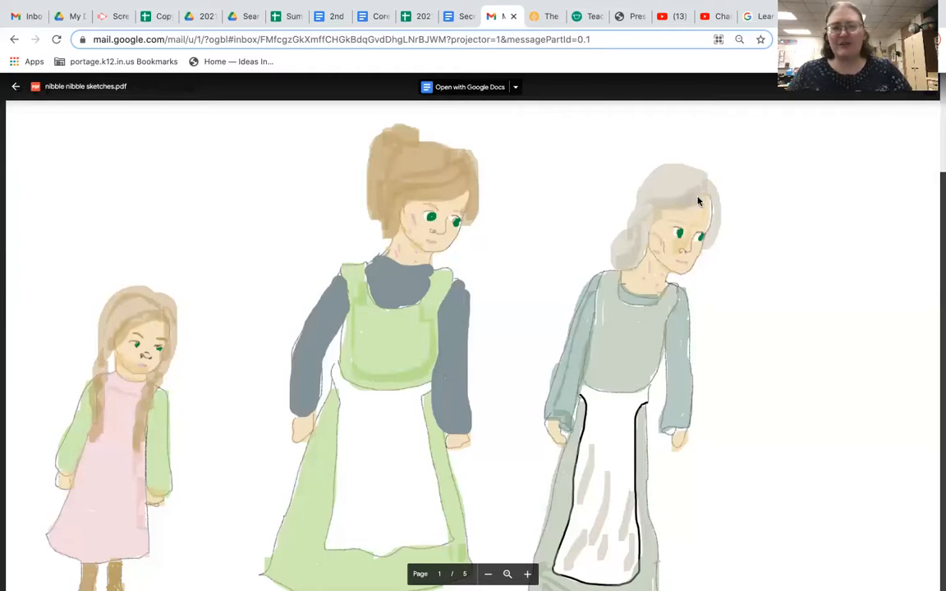
mouse_move(634, 232)
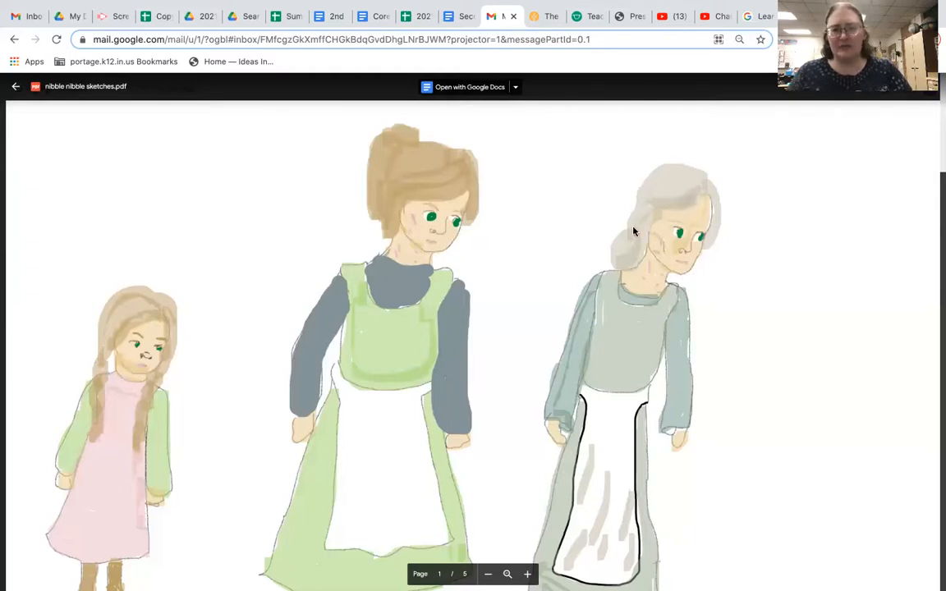
mouse_move(657, 211)
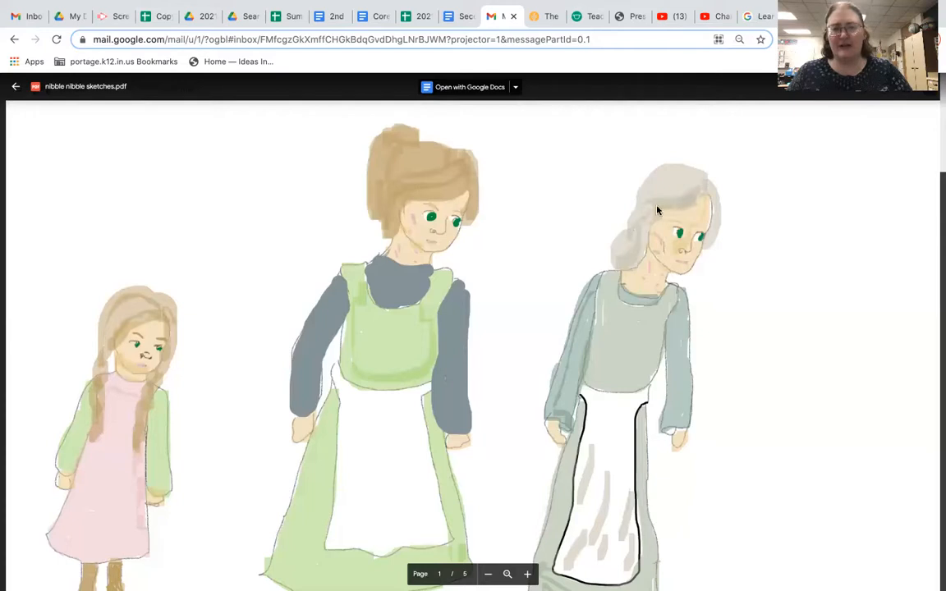
mouse_move(700, 195)
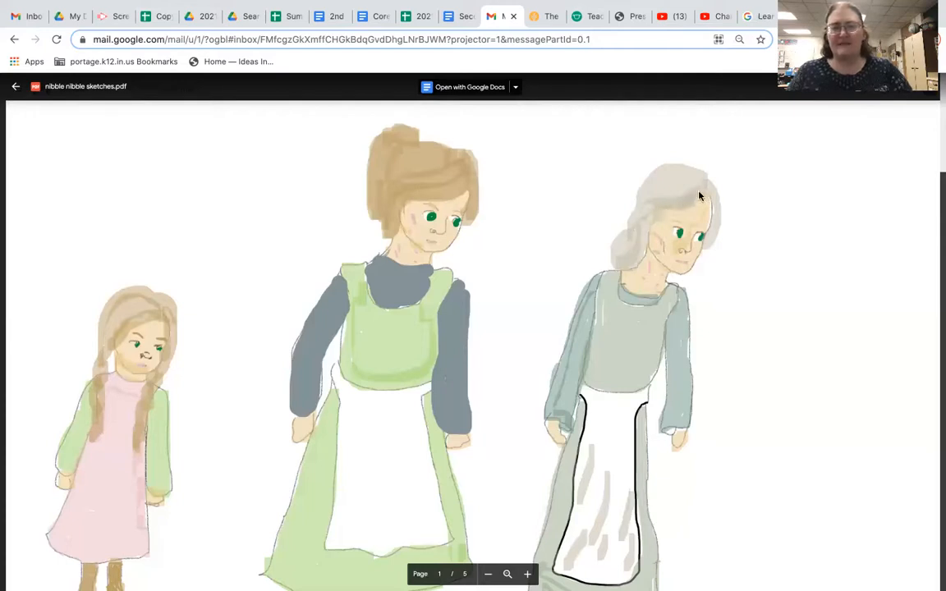
mouse_move(672, 176)
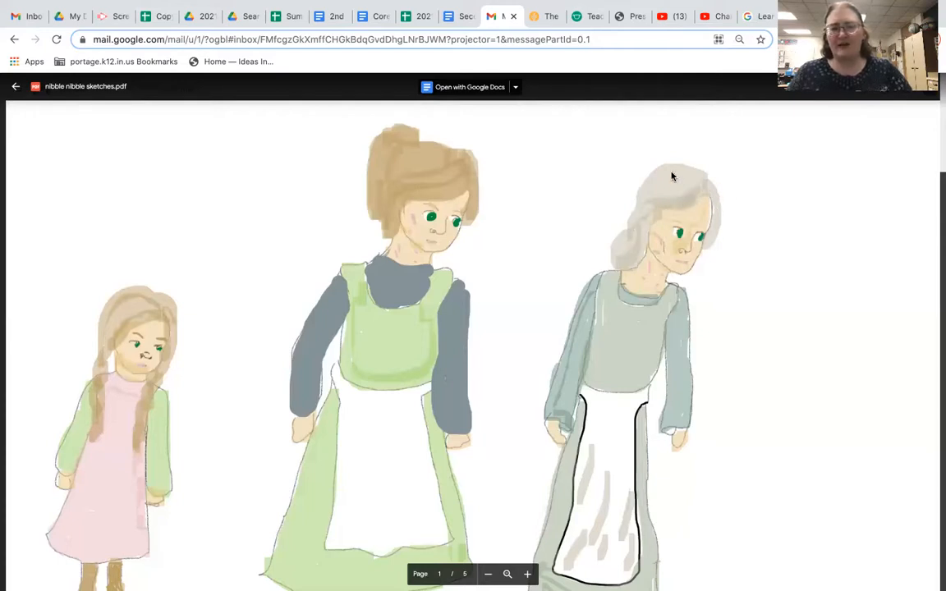
mouse_move(624, 214)
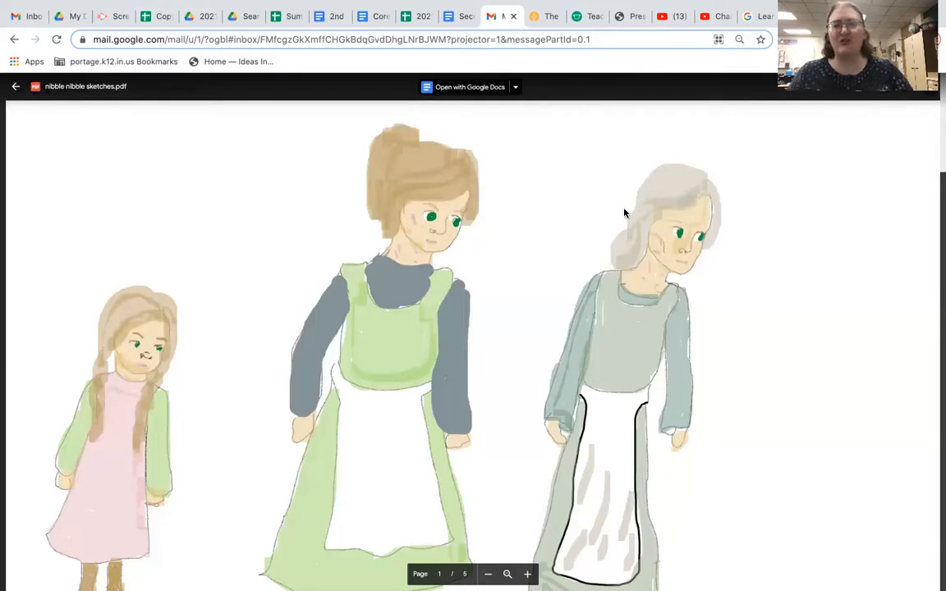
mouse_move(608, 318)
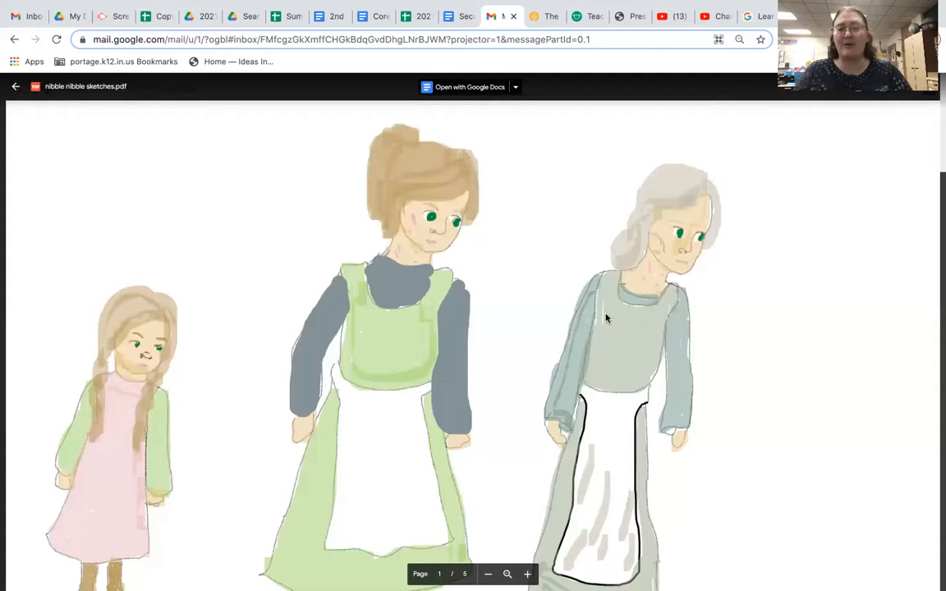
mouse_move(540, 260)
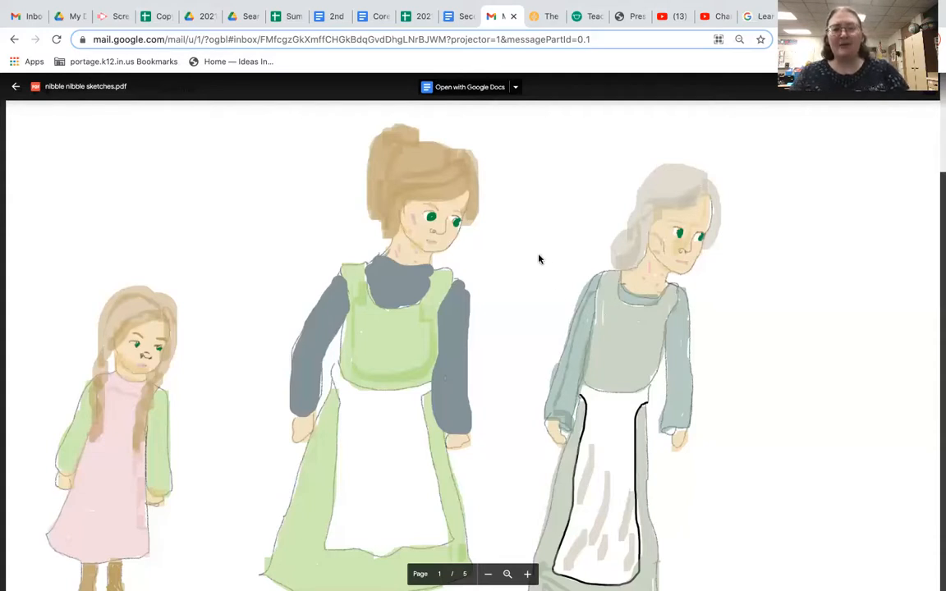
mouse_move(679, 158)
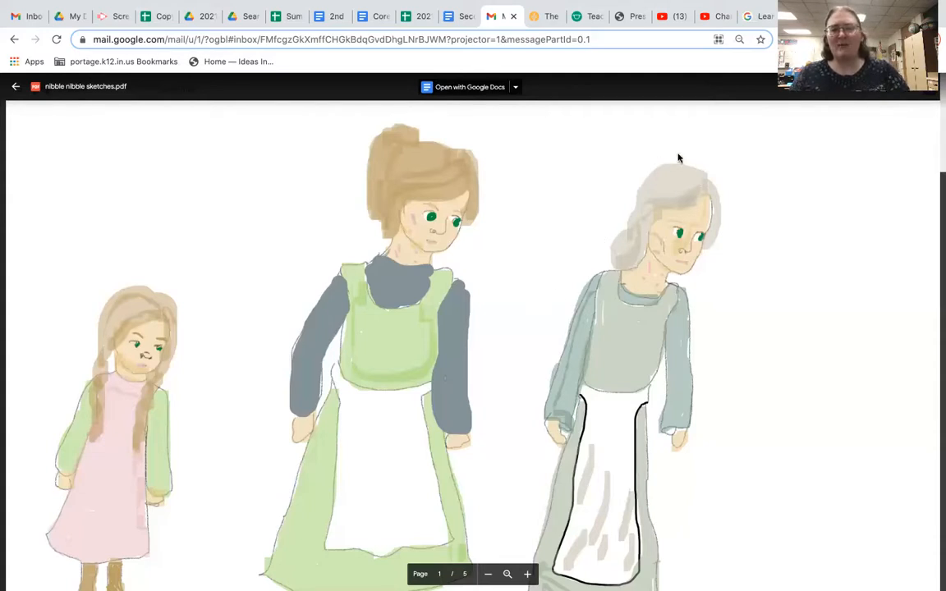
mouse_move(665, 279)
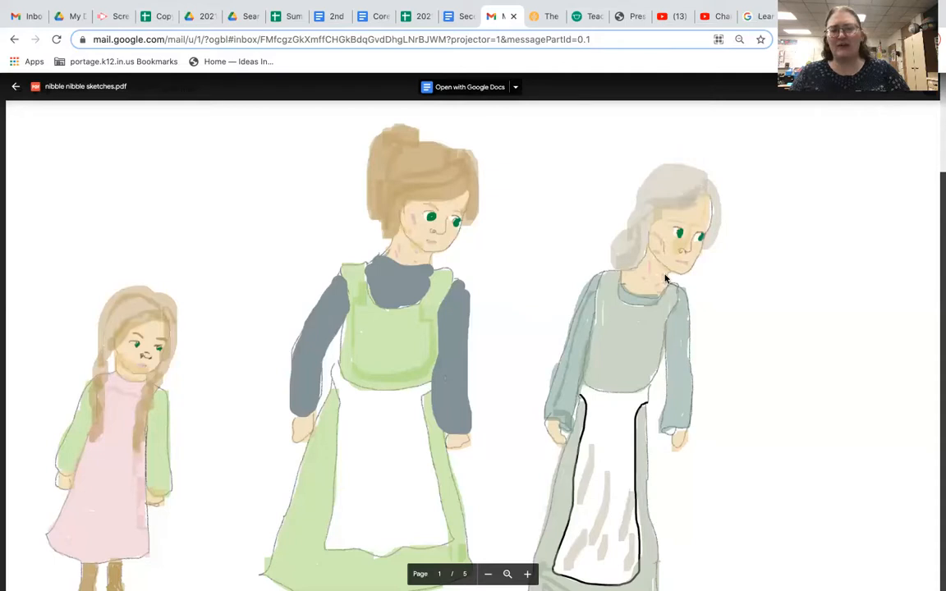
mouse_move(632, 205)
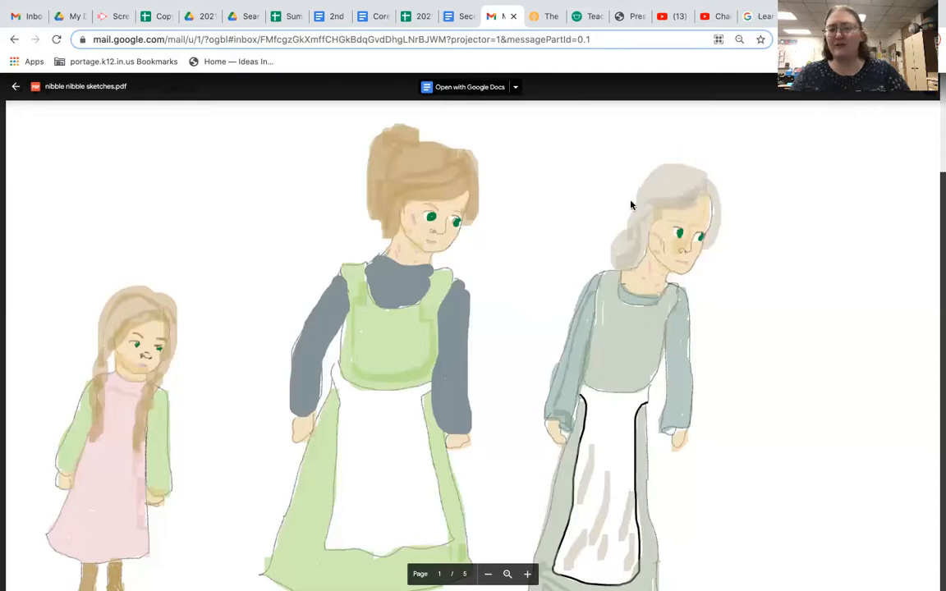
mouse_move(588, 267)
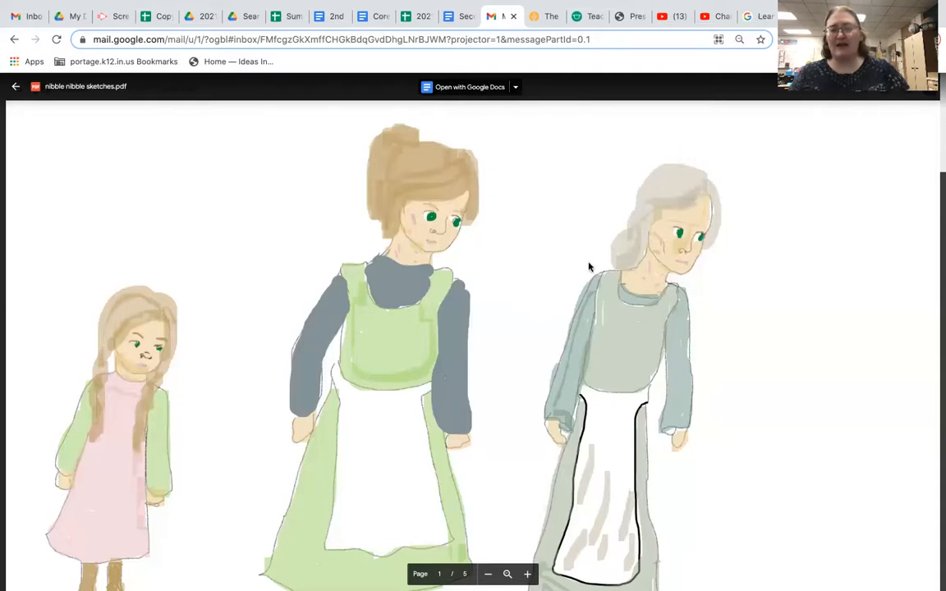
mouse_move(516, 376)
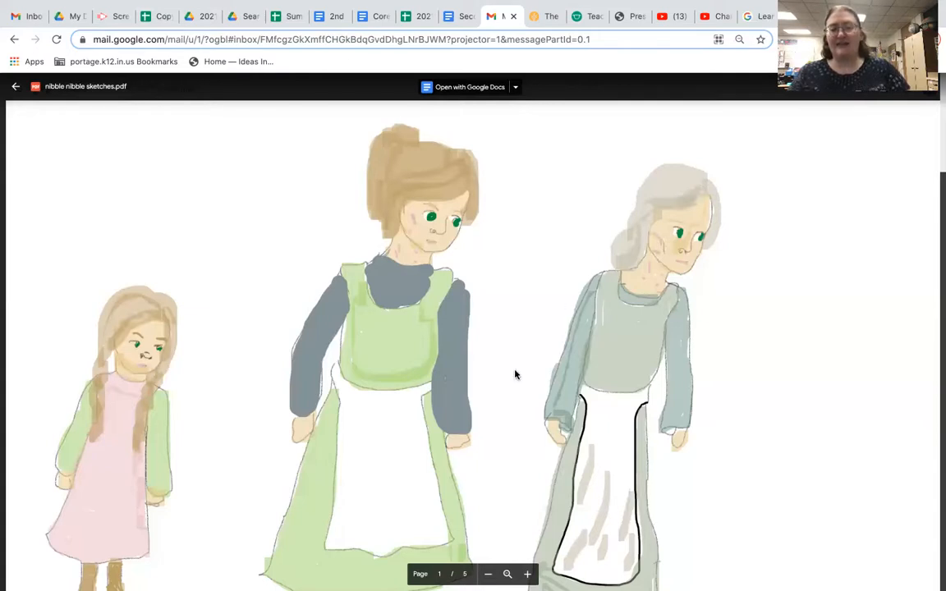
mouse_move(528, 330)
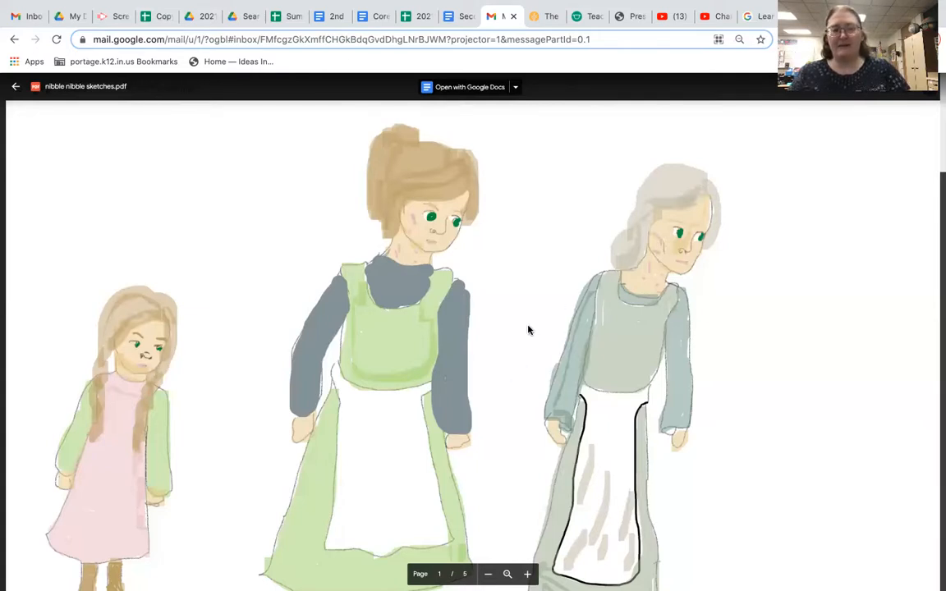
mouse_move(448, 206)
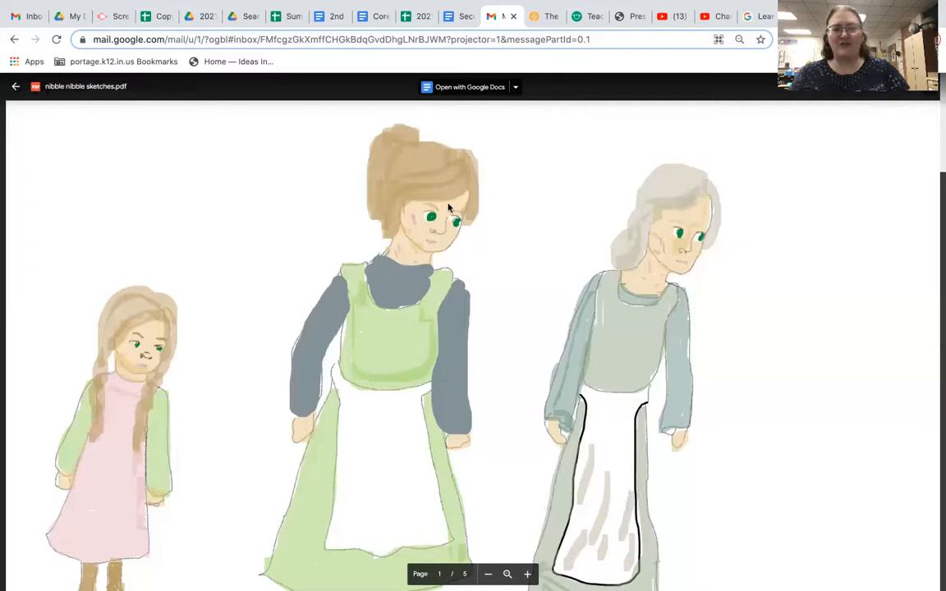
mouse_move(350, 330)
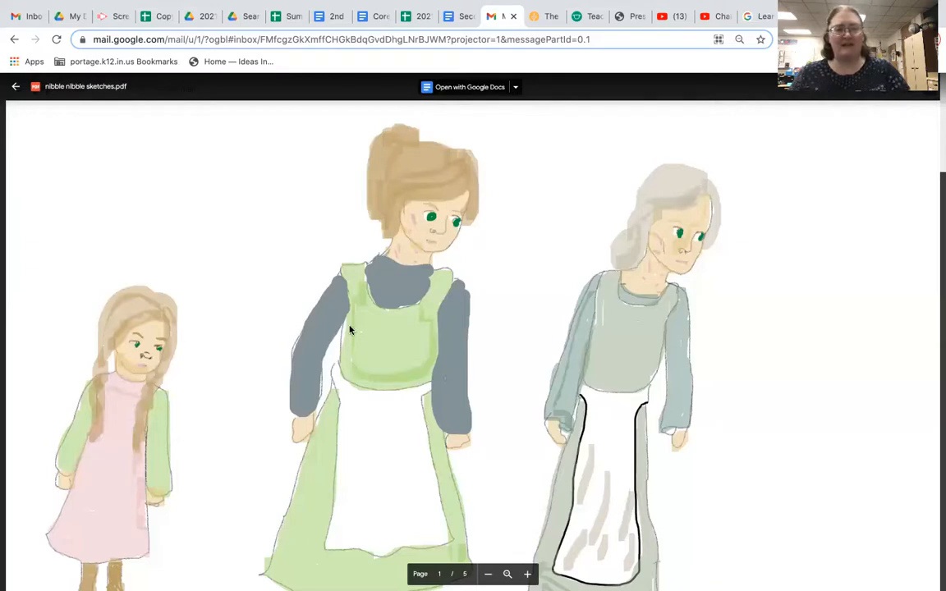
mouse_move(459, 224)
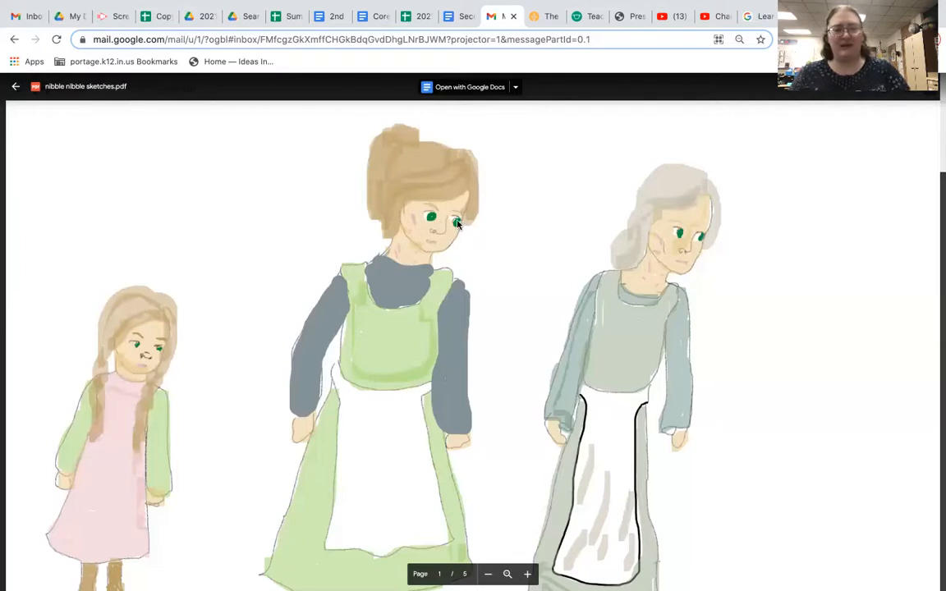
mouse_move(392, 183)
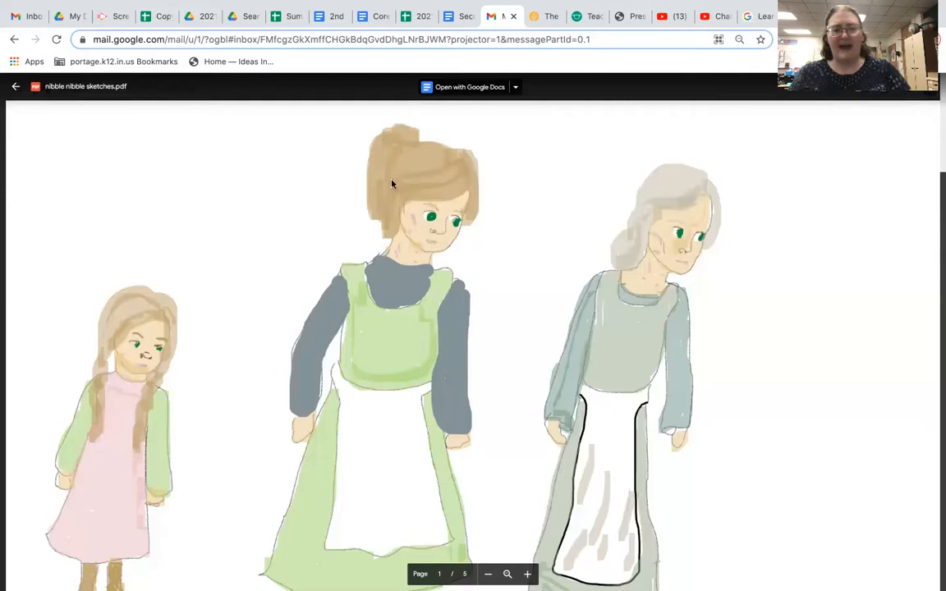
mouse_move(288, 289)
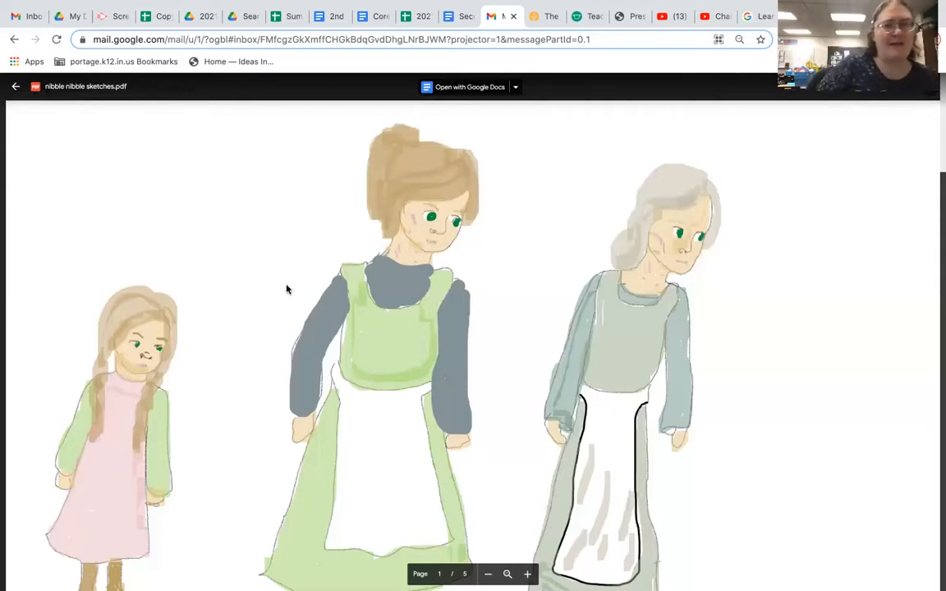
mouse_move(495, 393)
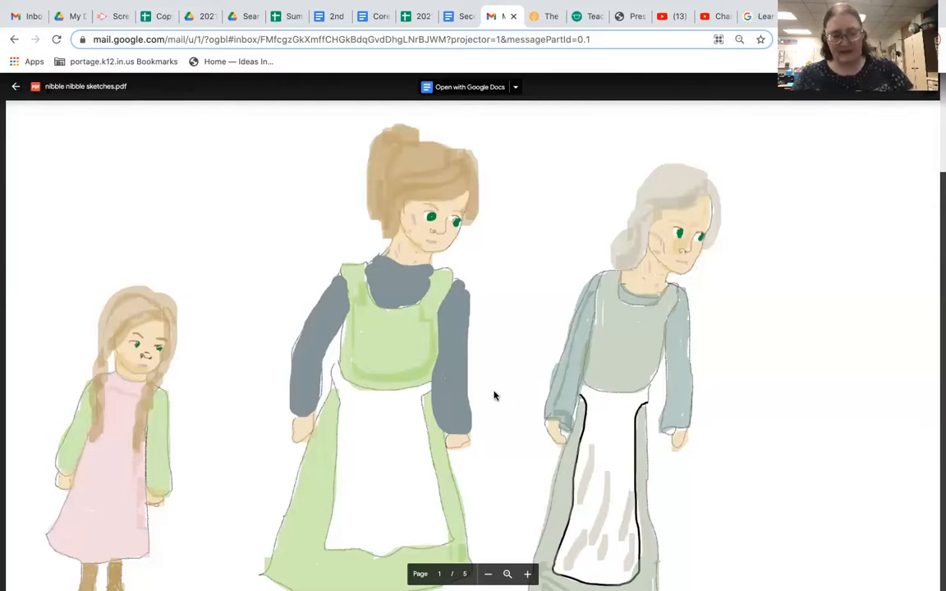
scroll("down", 3)
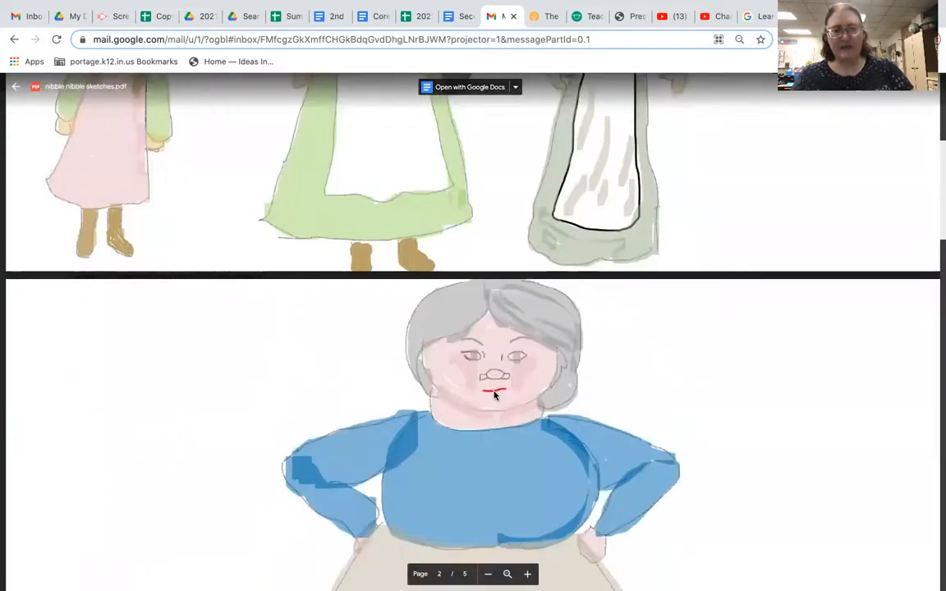
scroll("down", 3)
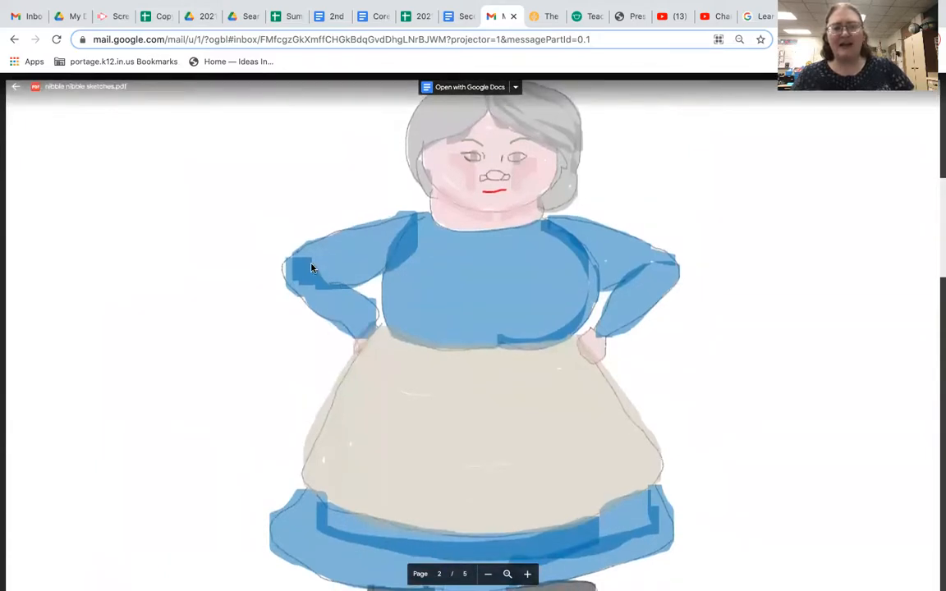
mouse_move(270, 289)
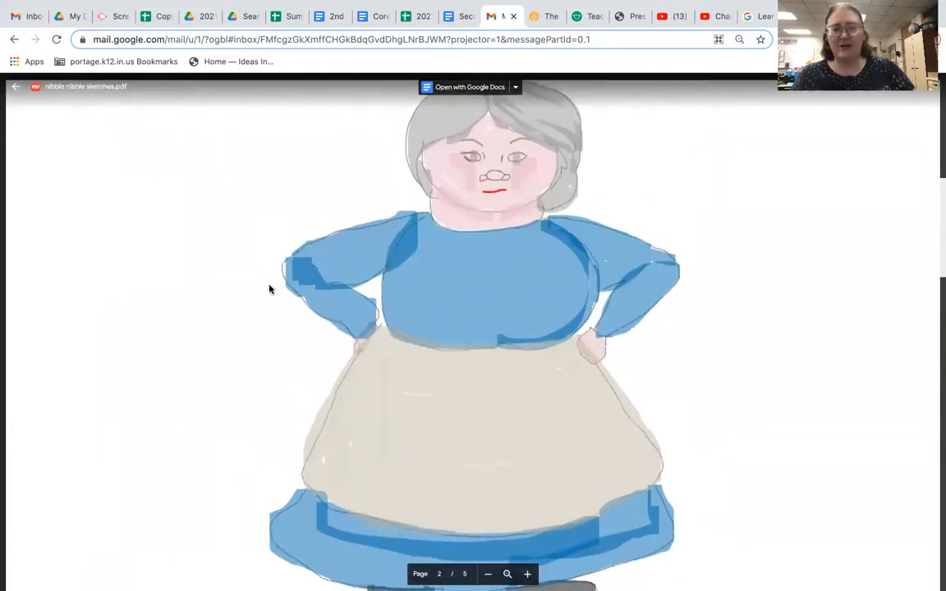
mouse_move(278, 293)
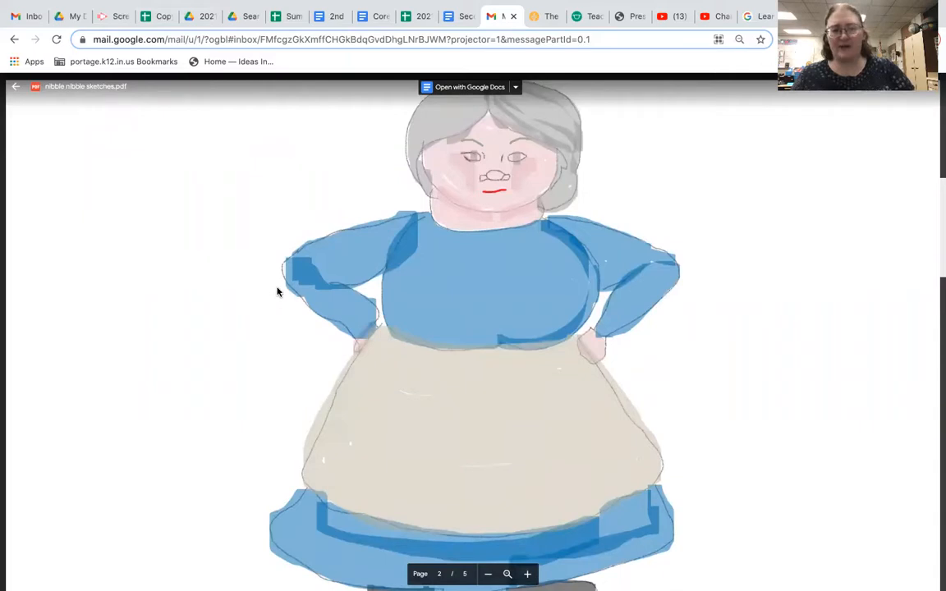
mouse_move(282, 291)
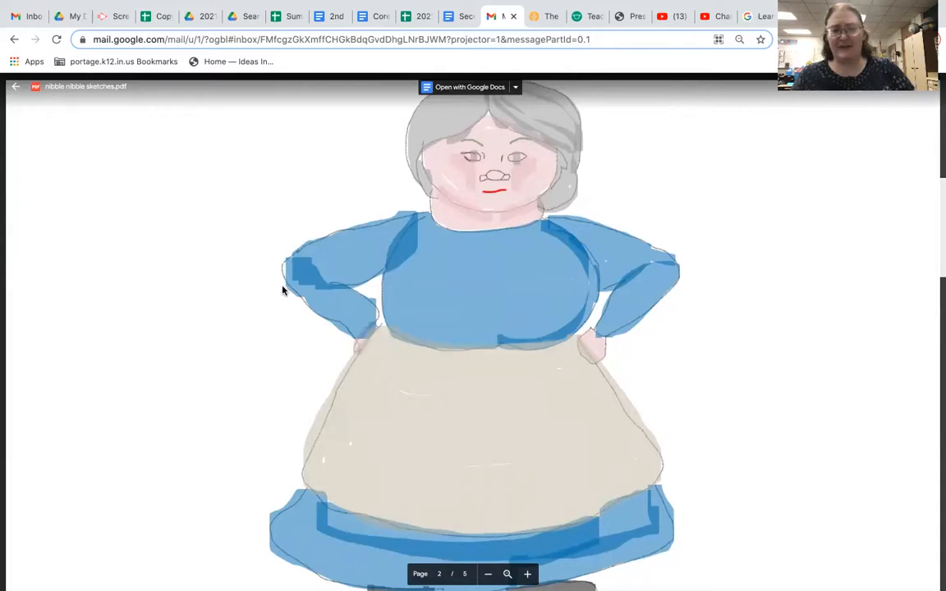
mouse_move(296, 263)
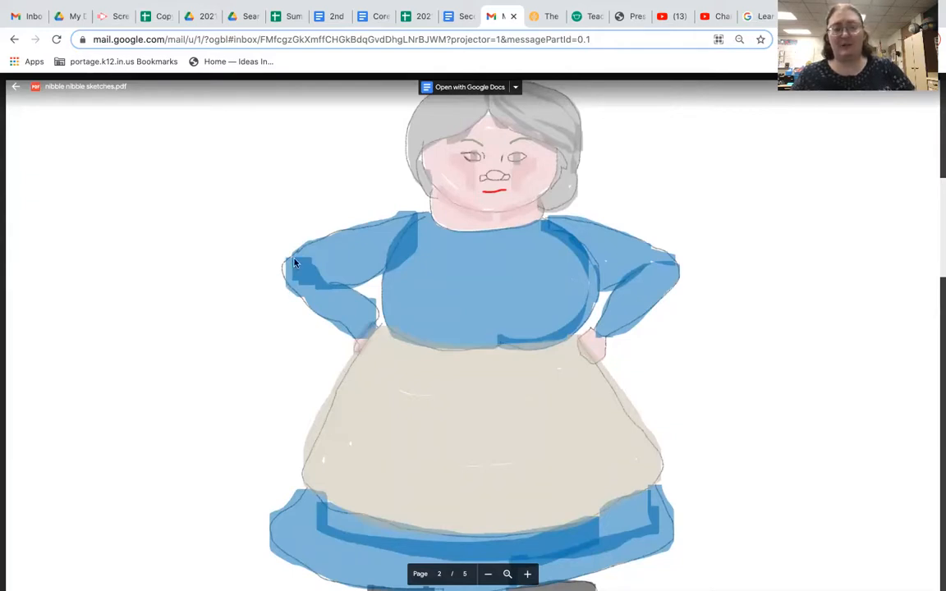
mouse_move(349, 286)
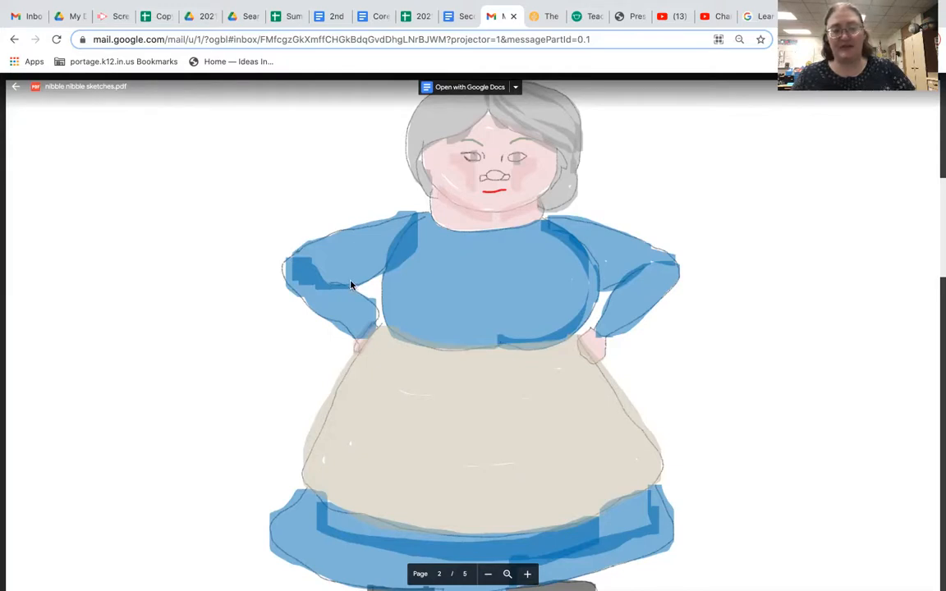
mouse_move(335, 290)
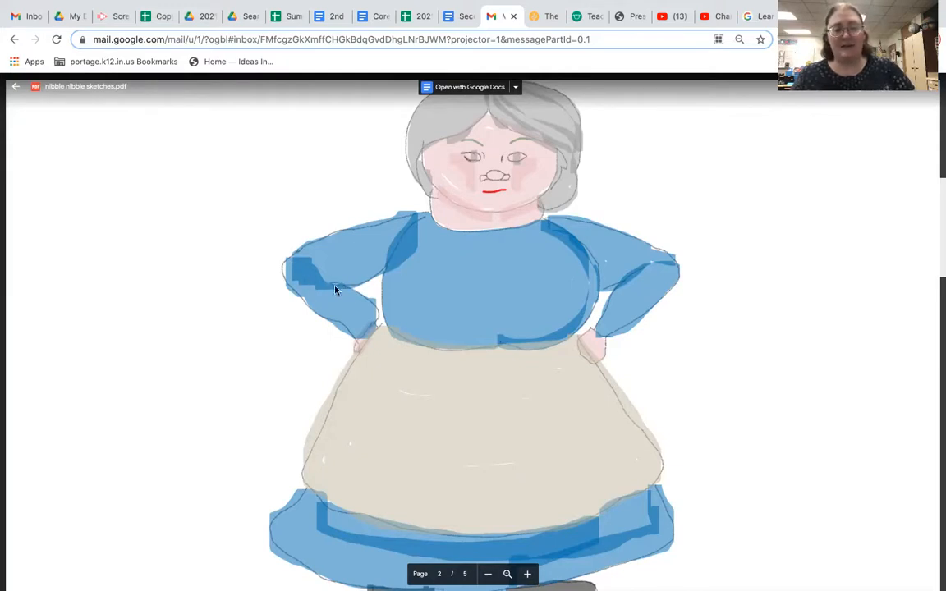
mouse_move(263, 367)
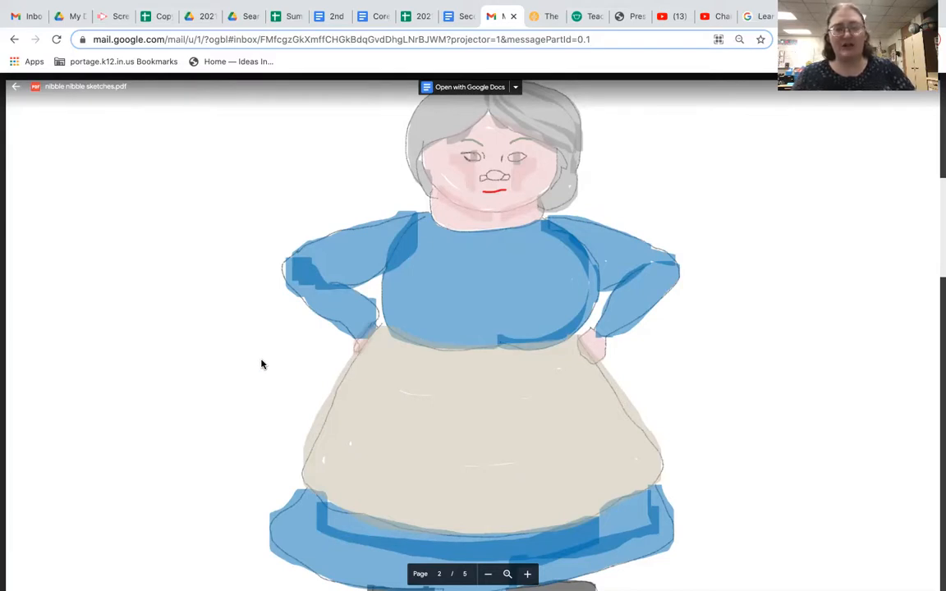
mouse_move(252, 400)
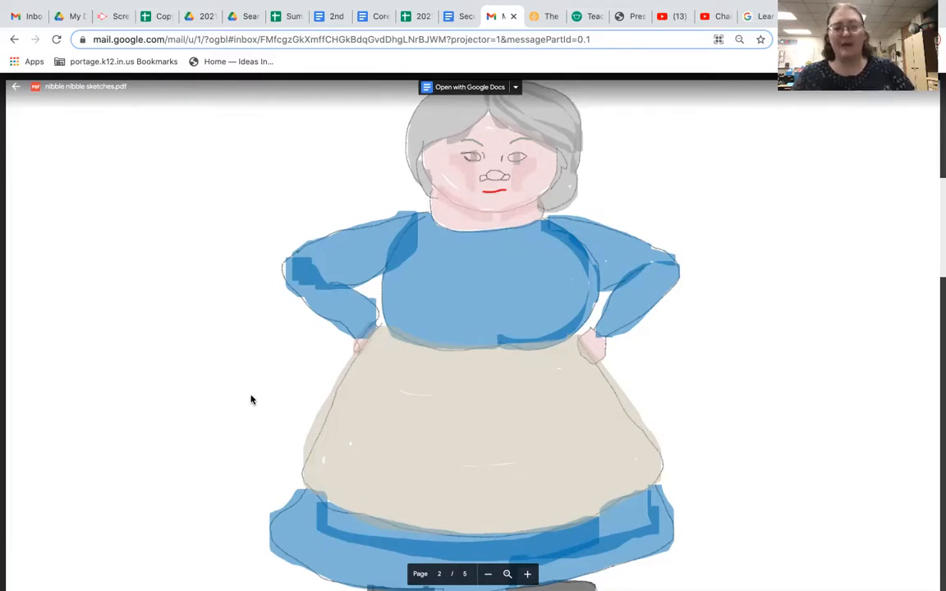
mouse_move(219, 523)
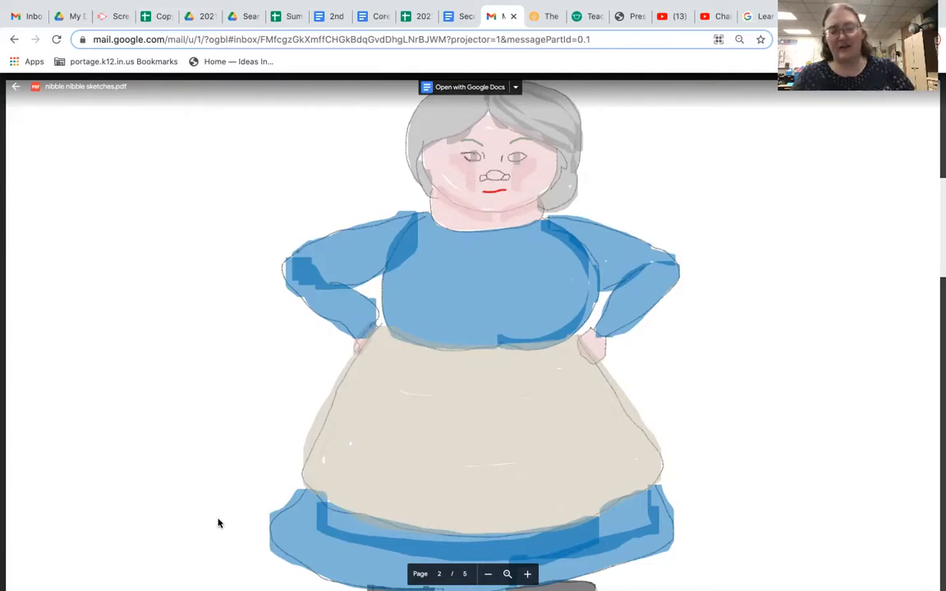
mouse_move(249, 451)
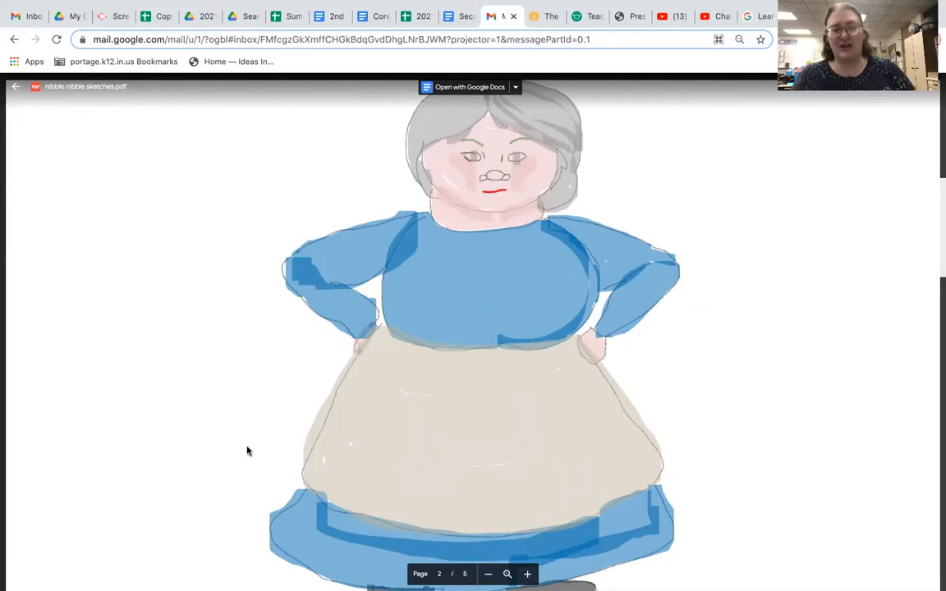
mouse_move(291, 412)
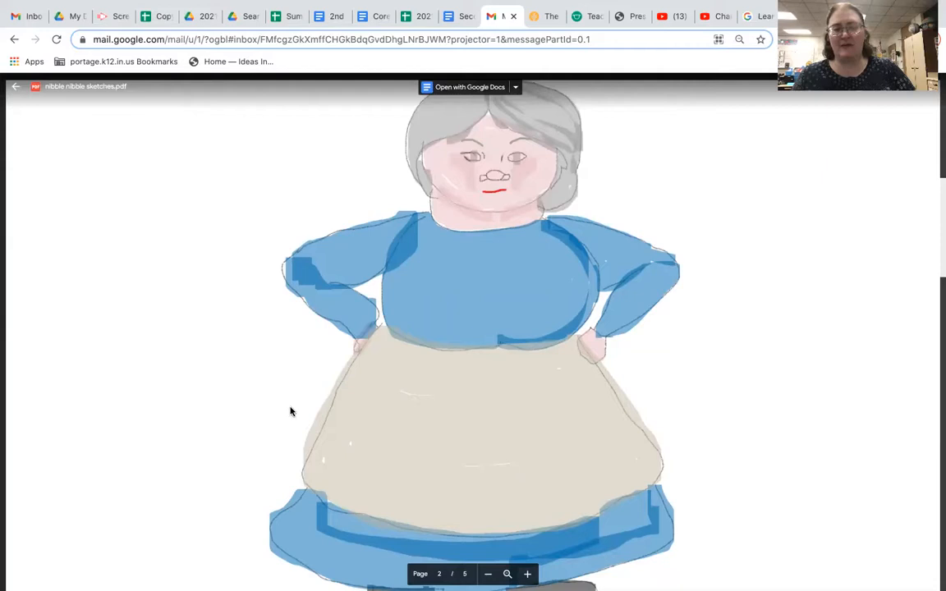
mouse_move(322, 370)
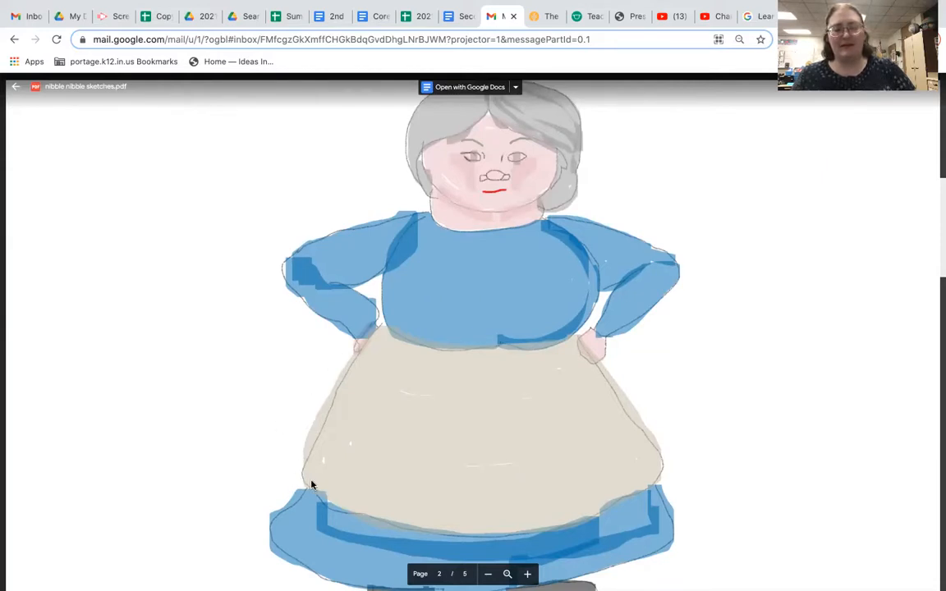
mouse_move(456, 509)
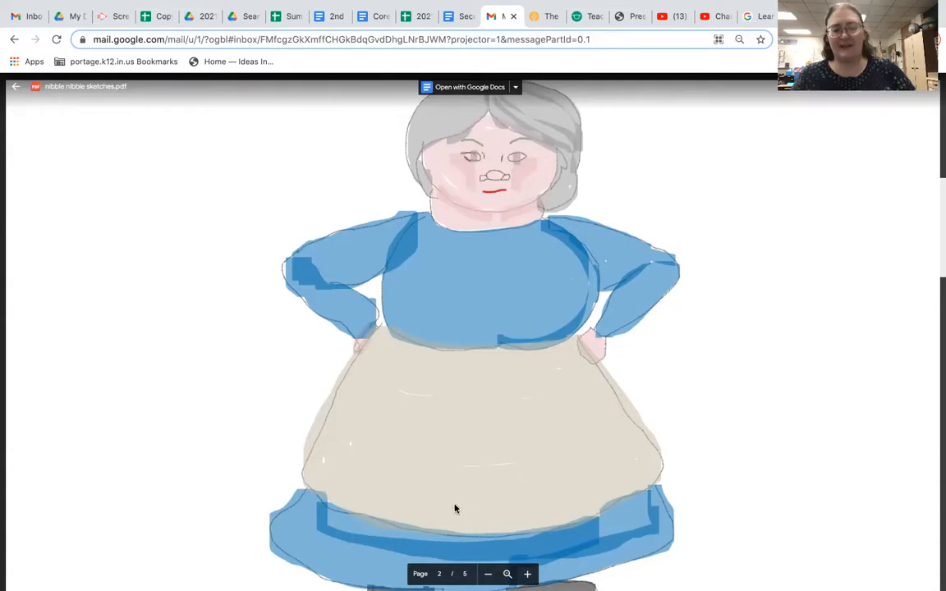
mouse_move(330, 401)
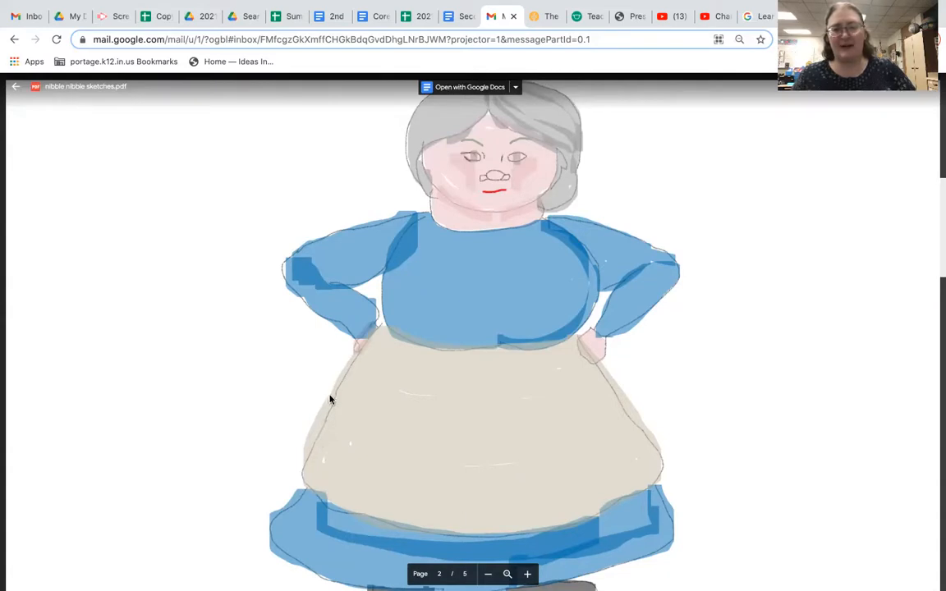
mouse_move(415, 183)
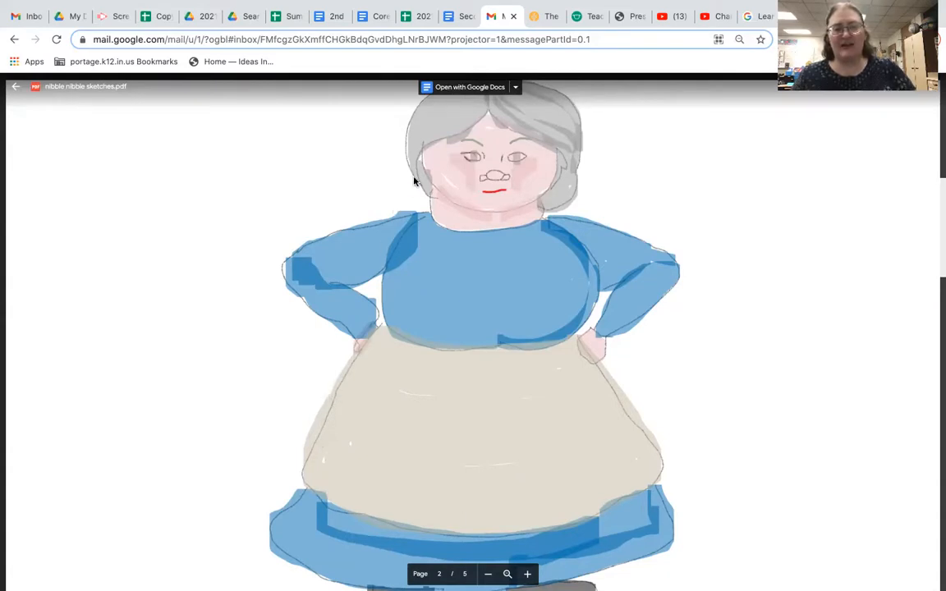
mouse_move(311, 372)
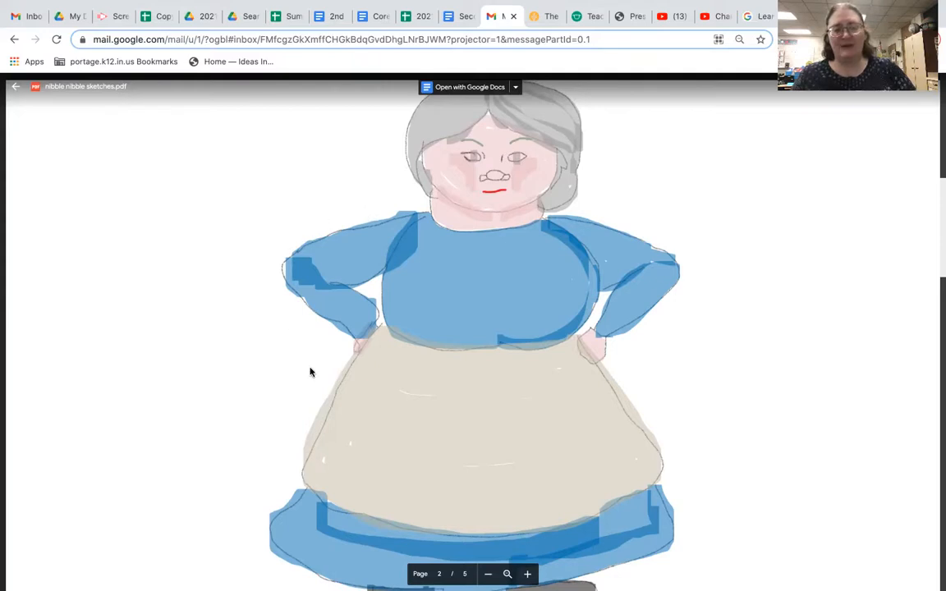
scroll("down", 3)
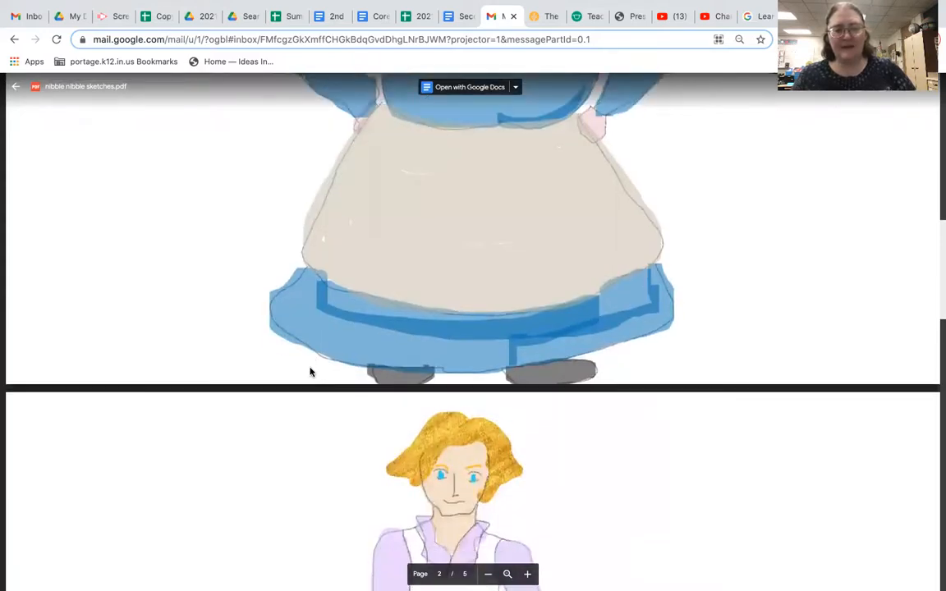
scroll("down", 3)
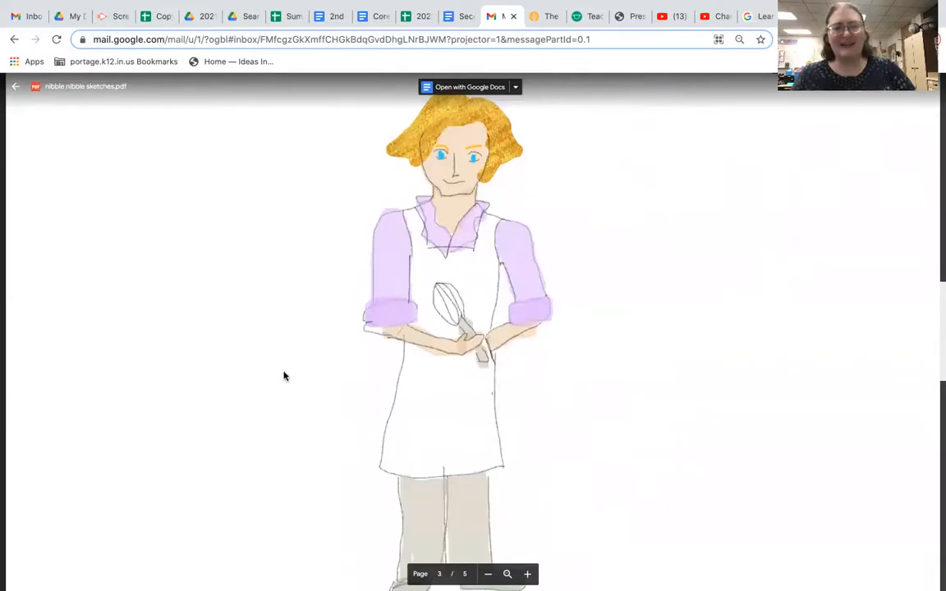
mouse_move(317, 368)
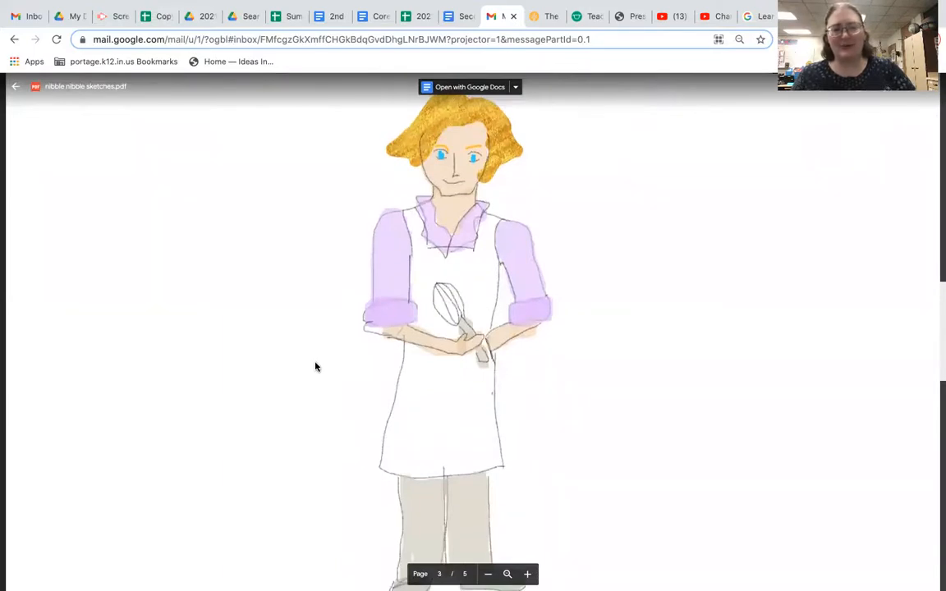
mouse_move(291, 327)
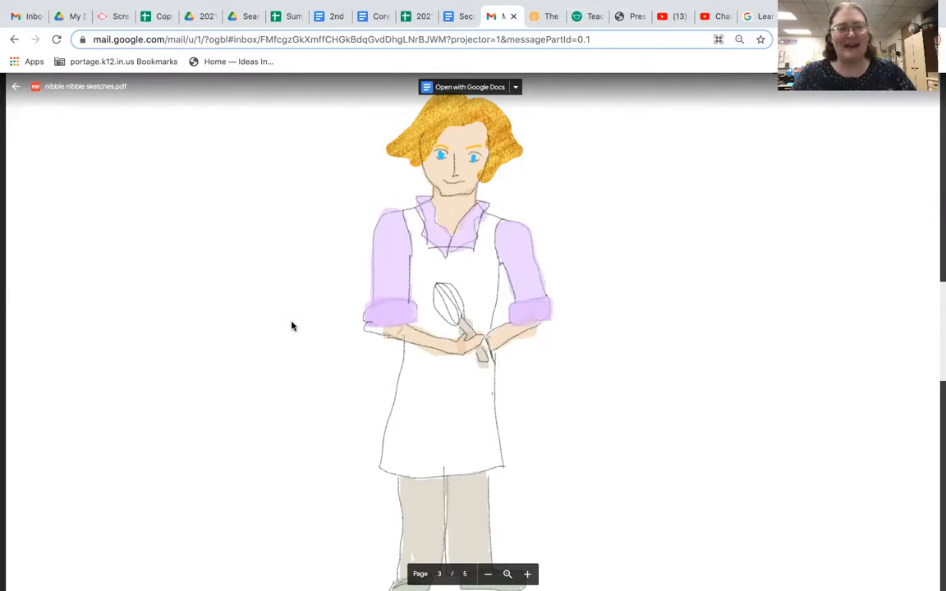
mouse_move(449, 351)
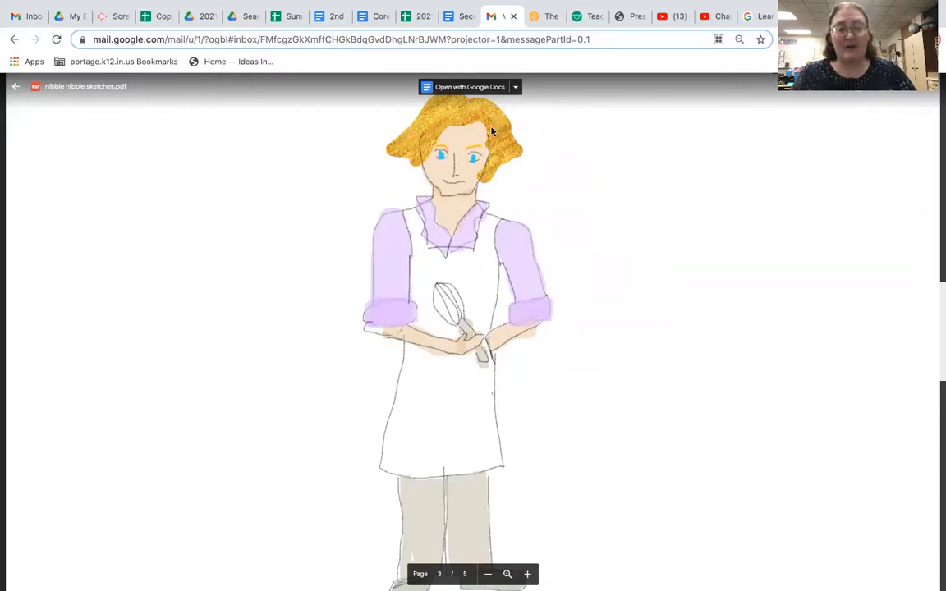
mouse_move(468, 105)
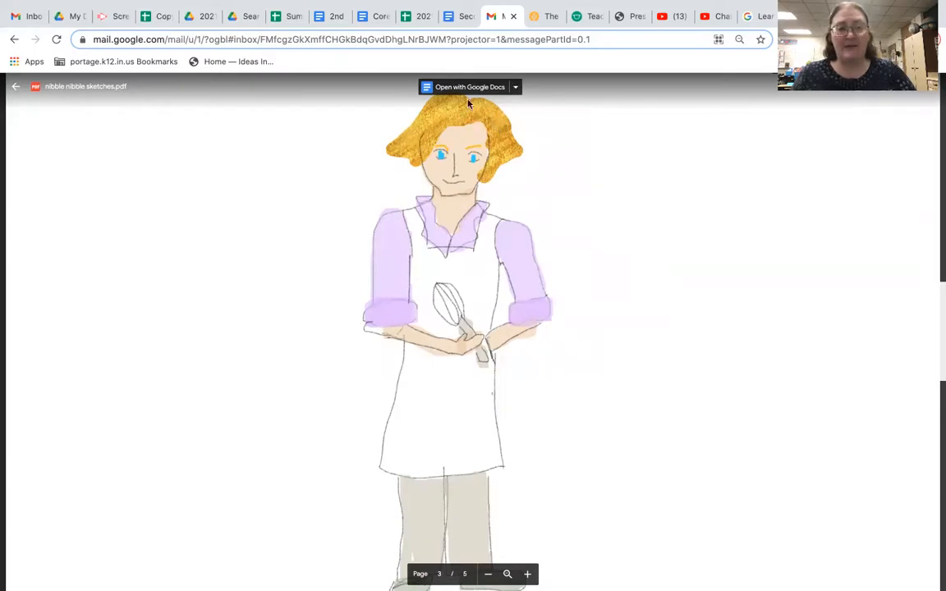
mouse_move(482, 111)
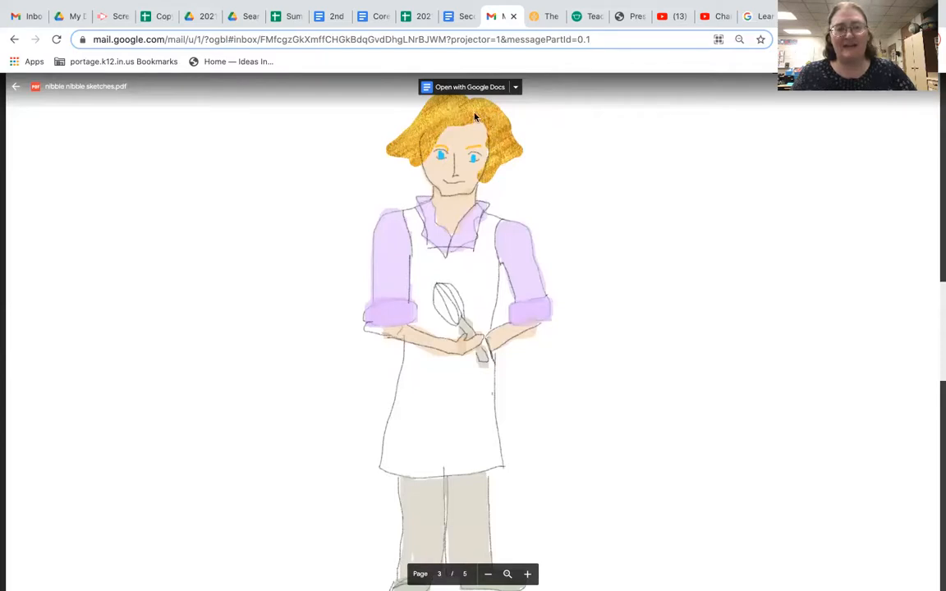
mouse_move(487, 126)
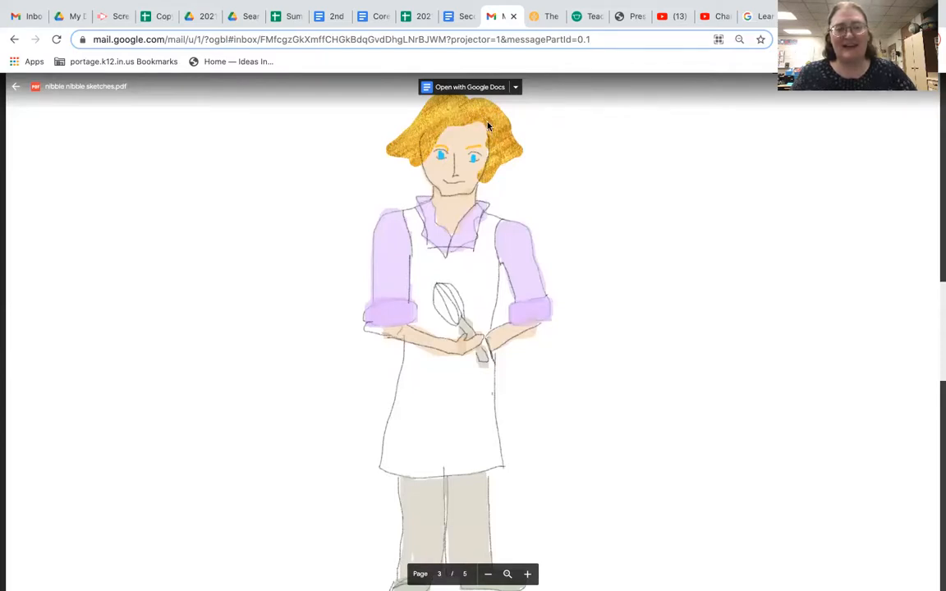
mouse_move(482, 130)
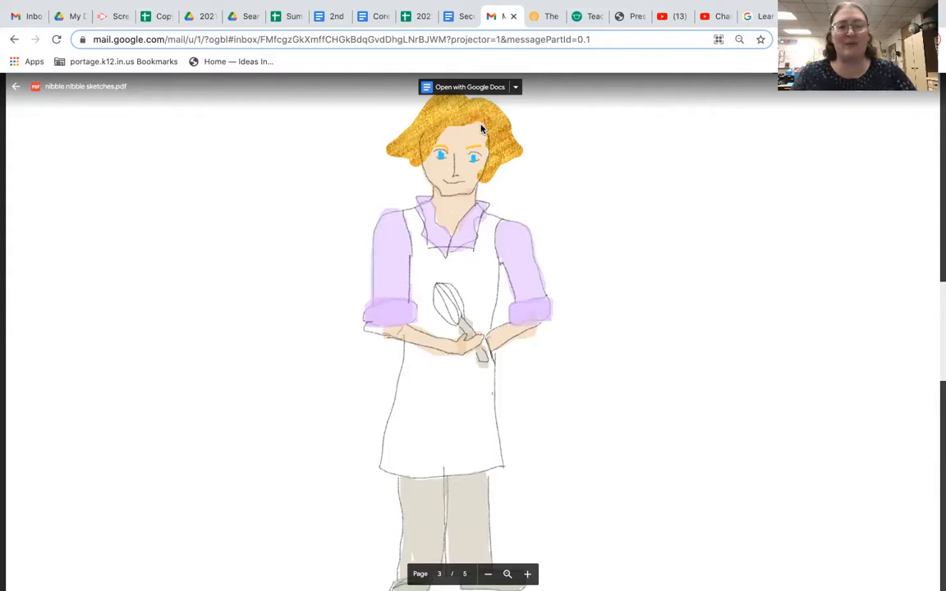
mouse_move(425, 138)
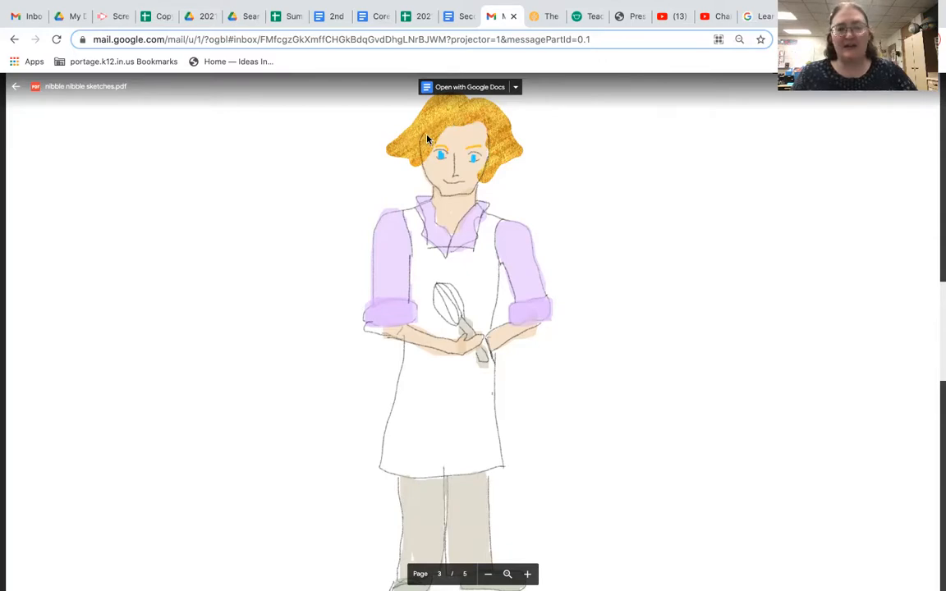
mouse_move(344, 280)
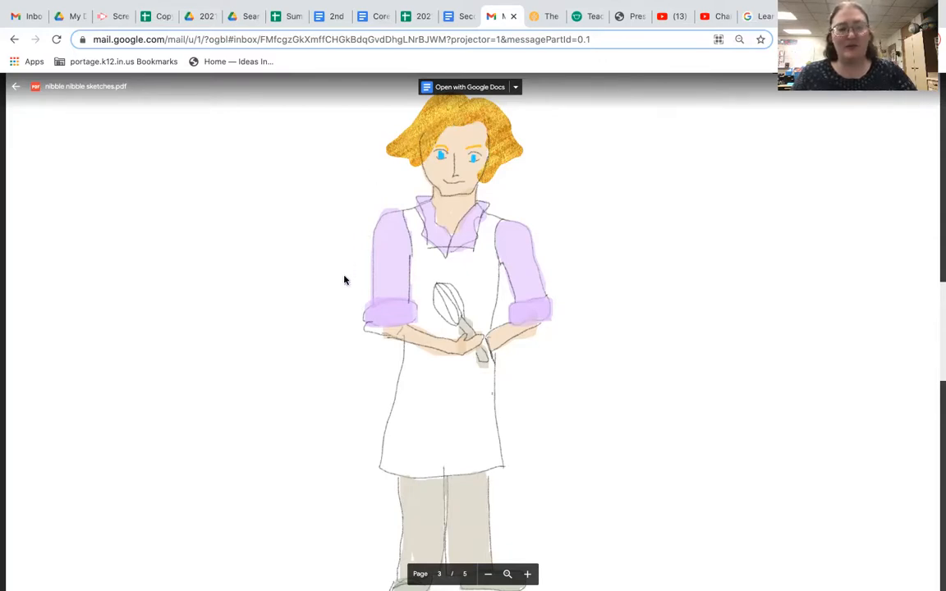
mouse_move(267, 310)
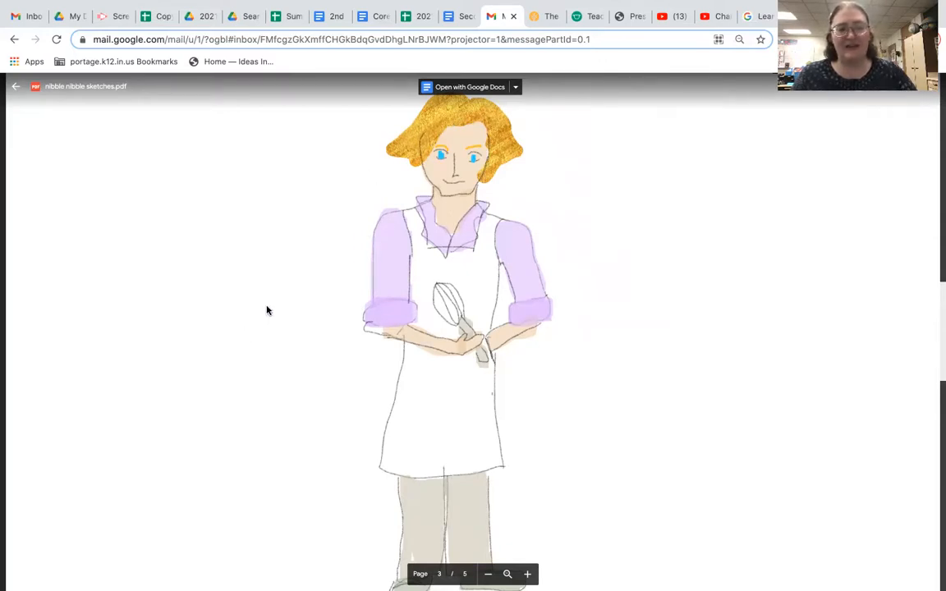
mouse_move(423, 174)
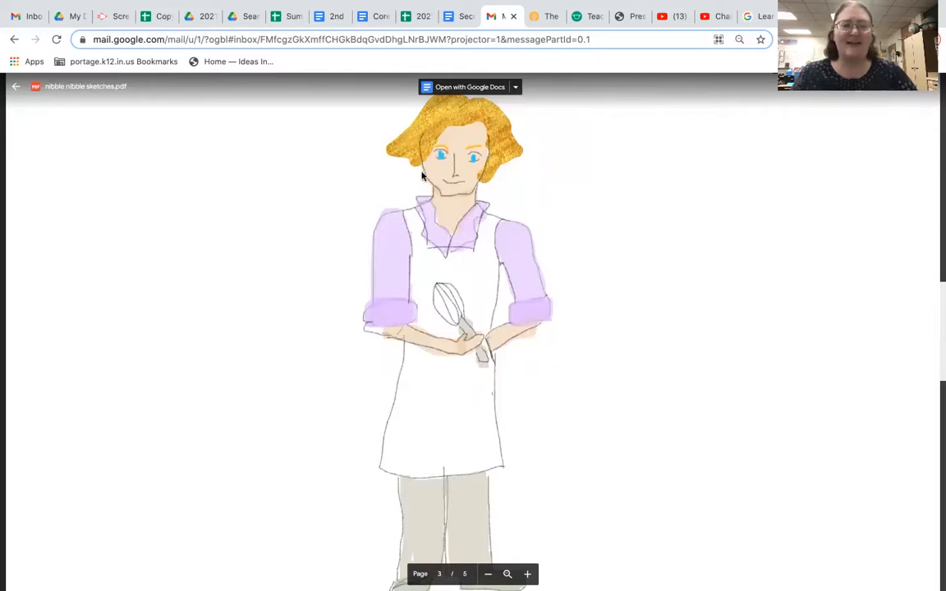
mouse_move(374, 212)
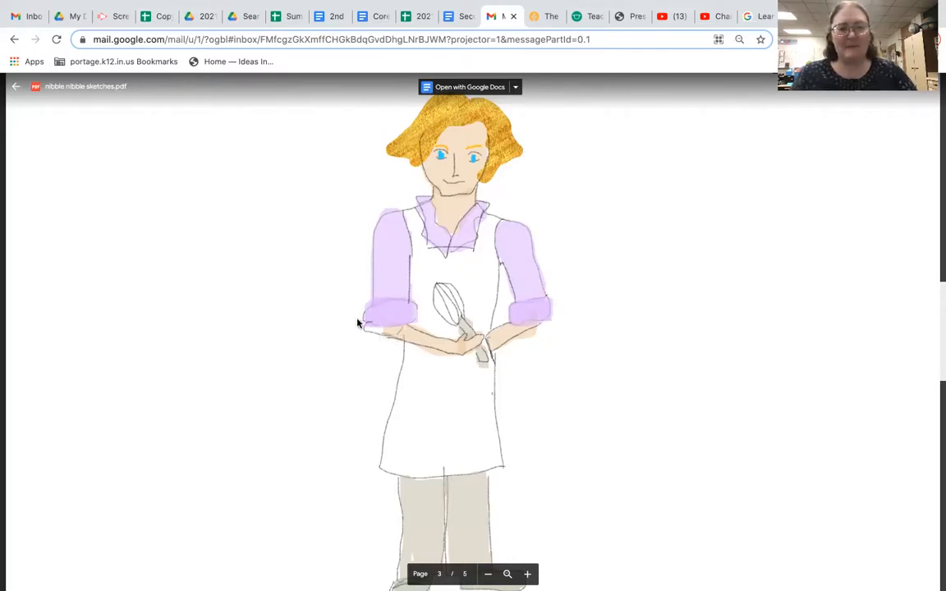
mouse_move(378, 365)
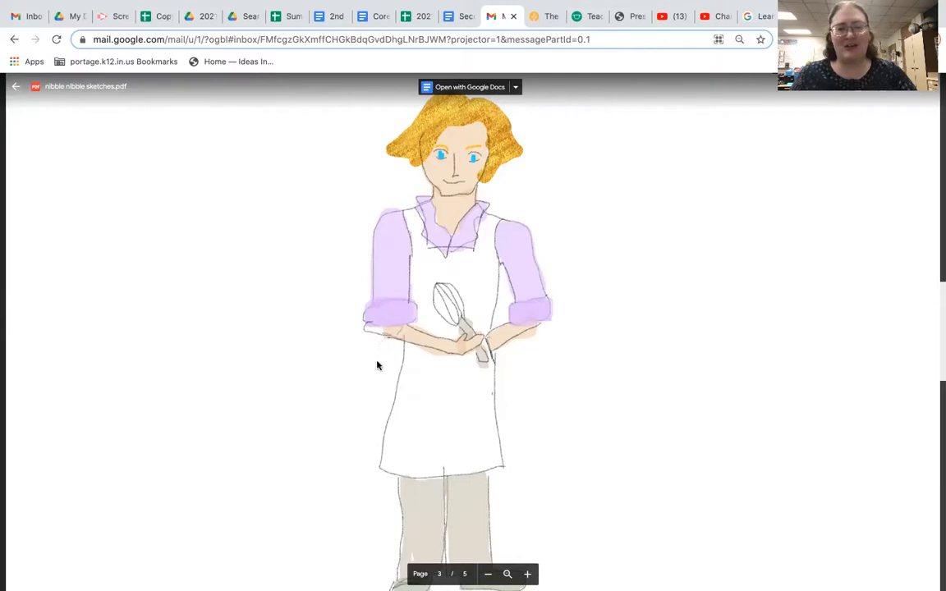
mouse_move(366, 411)
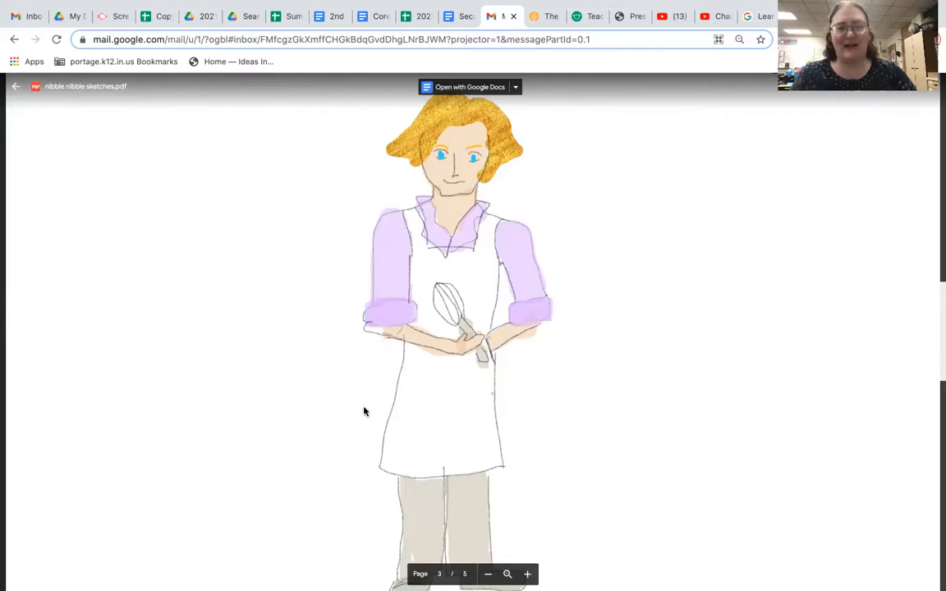
mouse_move(341, 405)
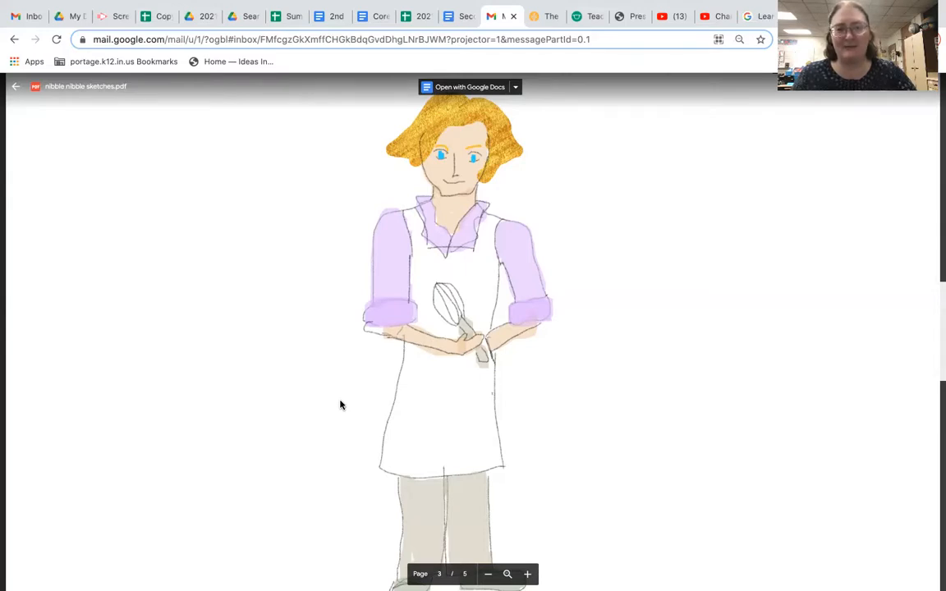
mouse_move(310, 416)
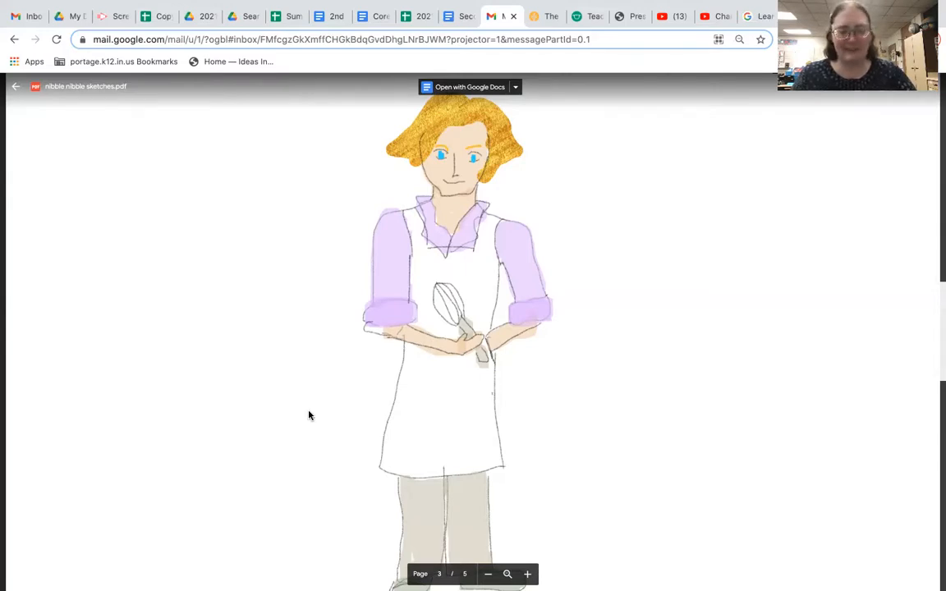
mouse_move(275, 433)
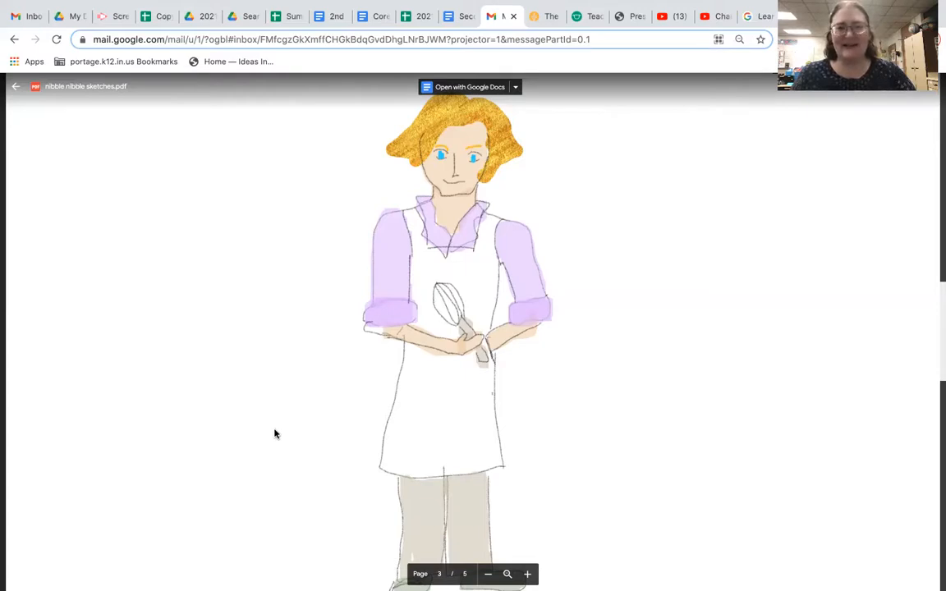
mouse_move(300, 357)
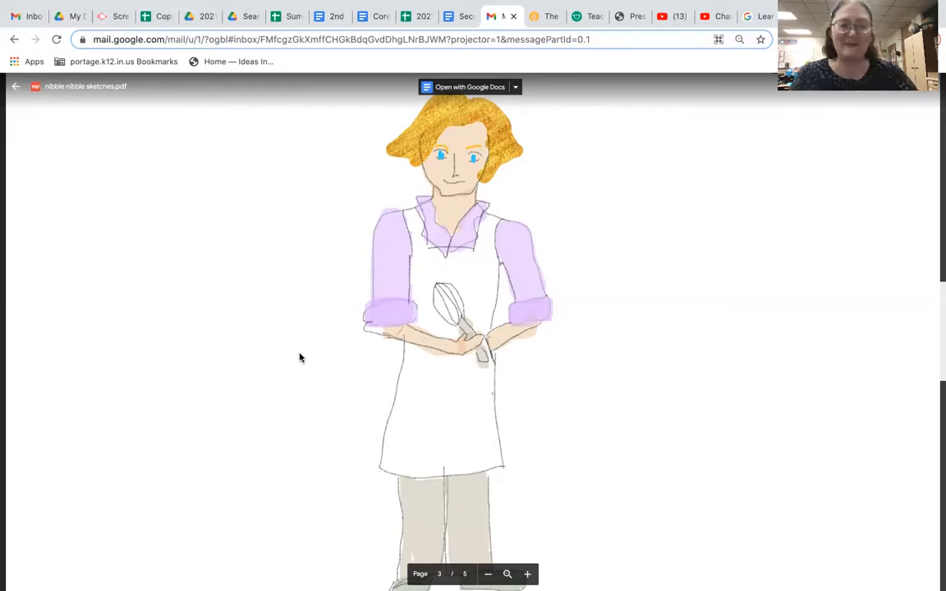
scroll("down", 3)
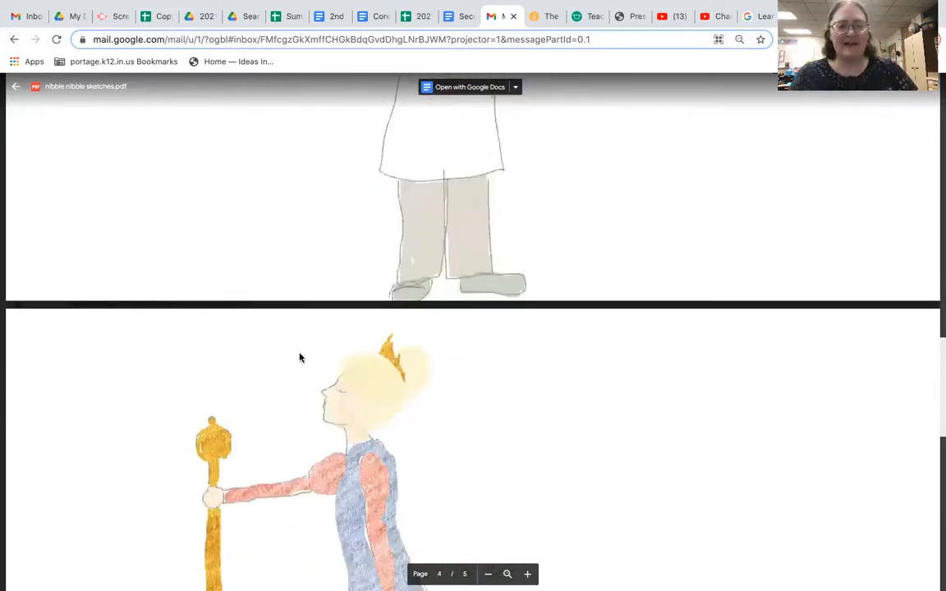
scroll("down", 3)
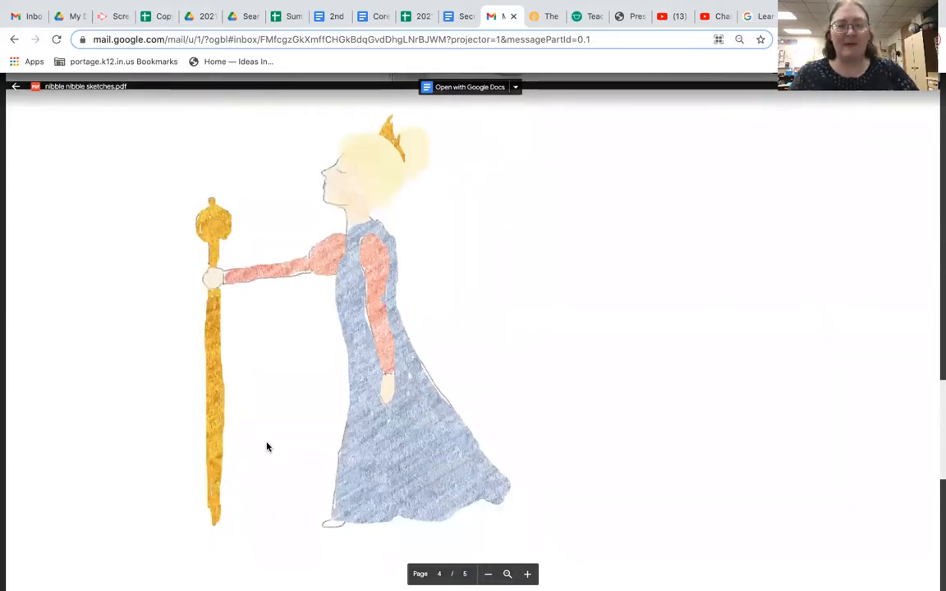
mouse_move(259, 442)
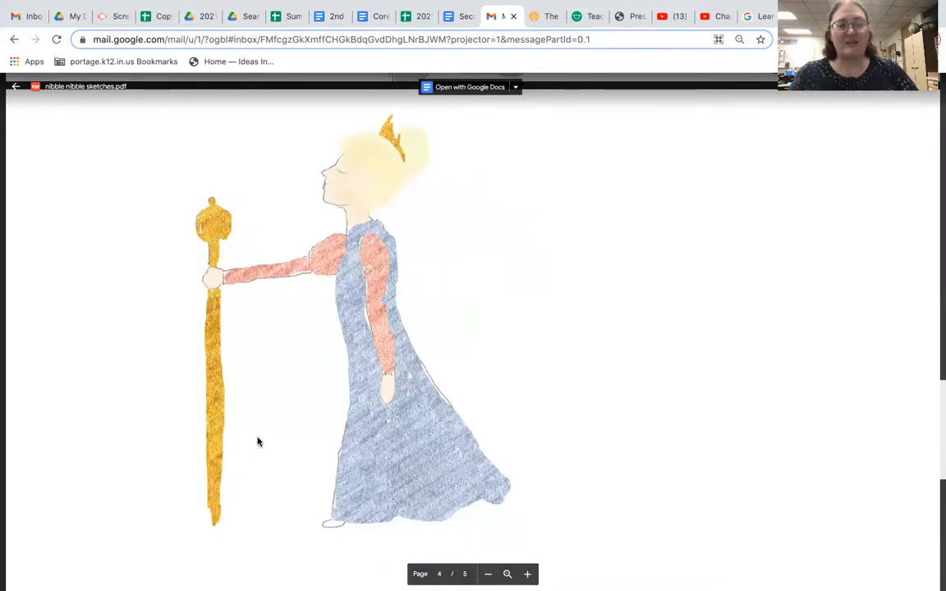
mouse_move(303, 345)
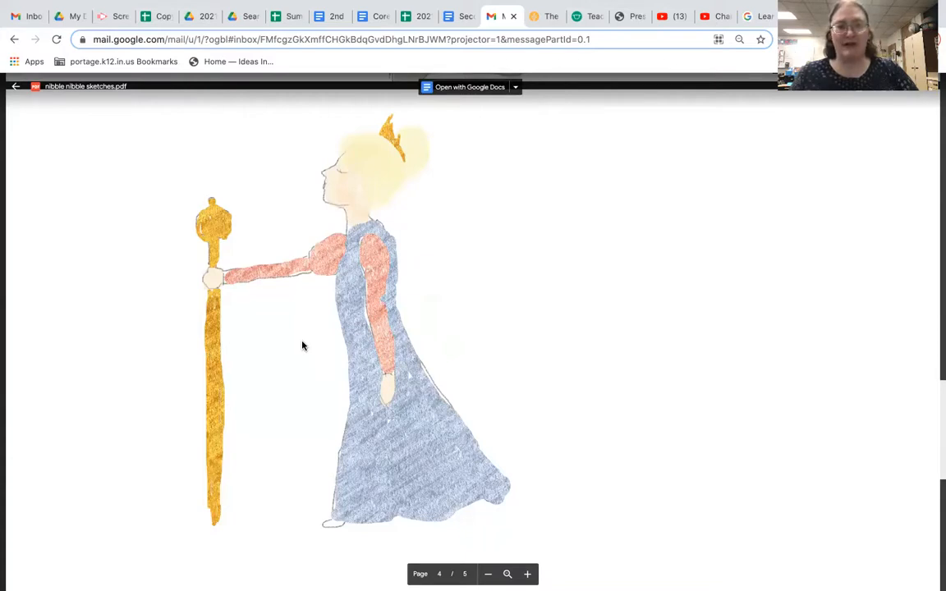
mouse_move(340, 211)
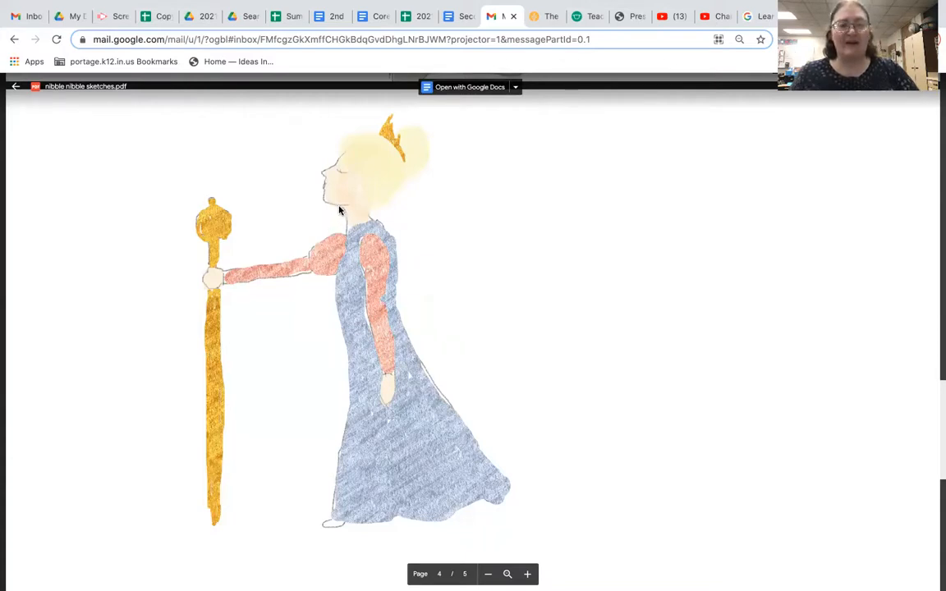
mouse_move(349, 326)
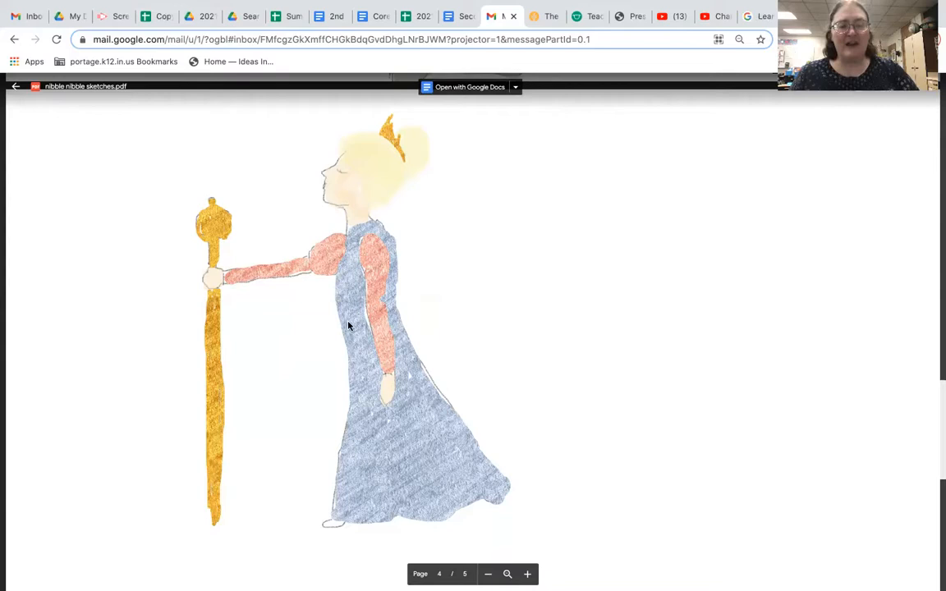
mouse_move(402, 173)
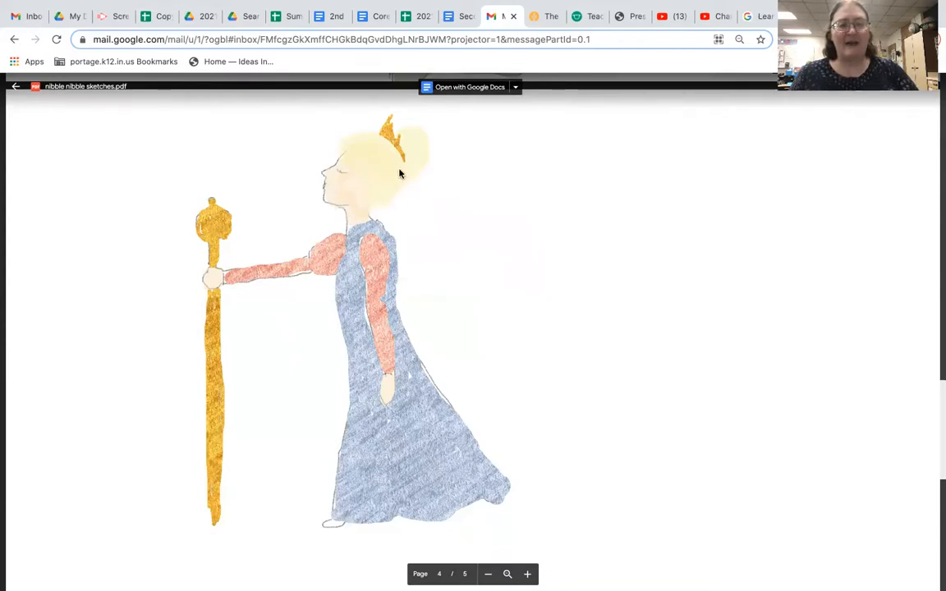
mouse_move(368, 147)
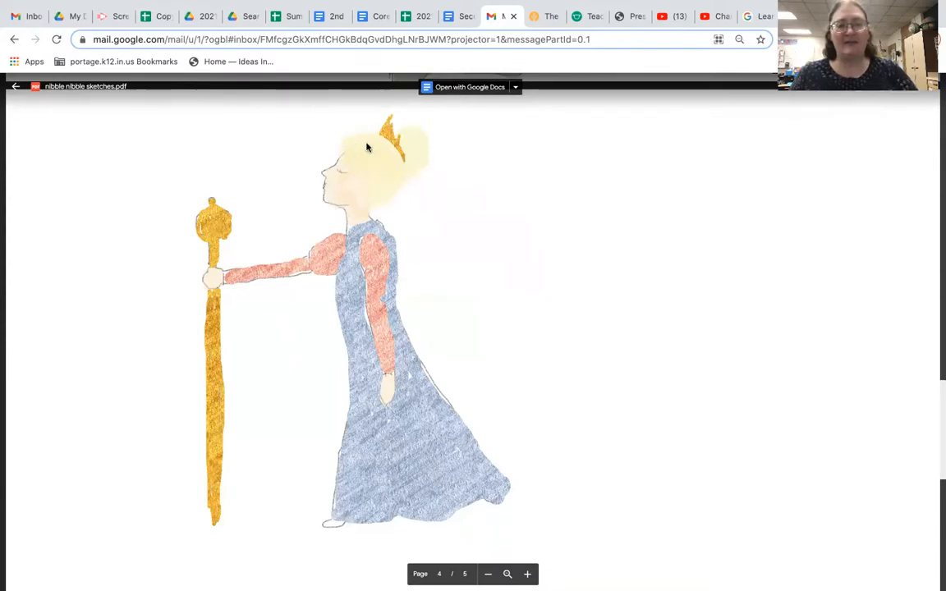
mouse_move(400, 193)
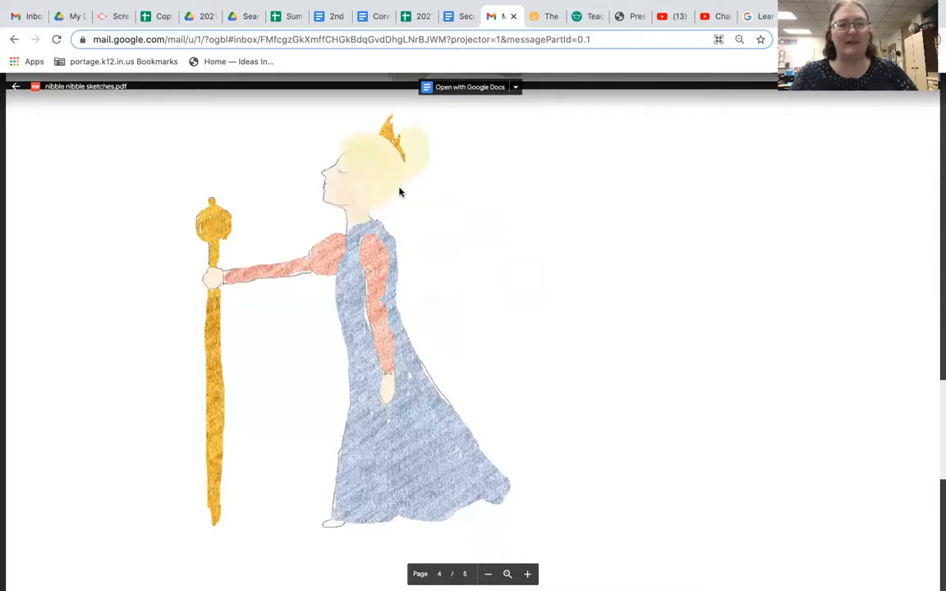
mouse_move(333, 206)
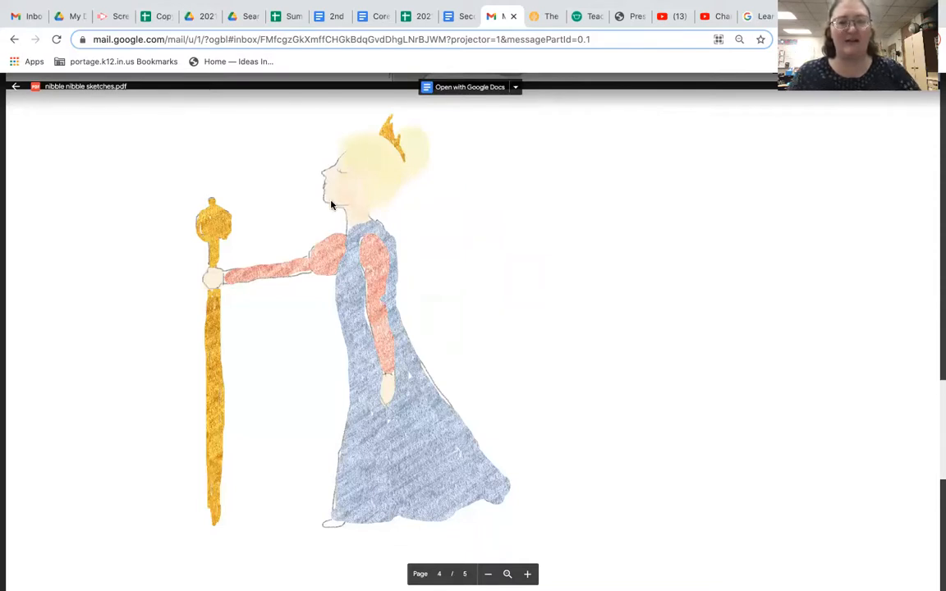
mouse_move(333, 193)
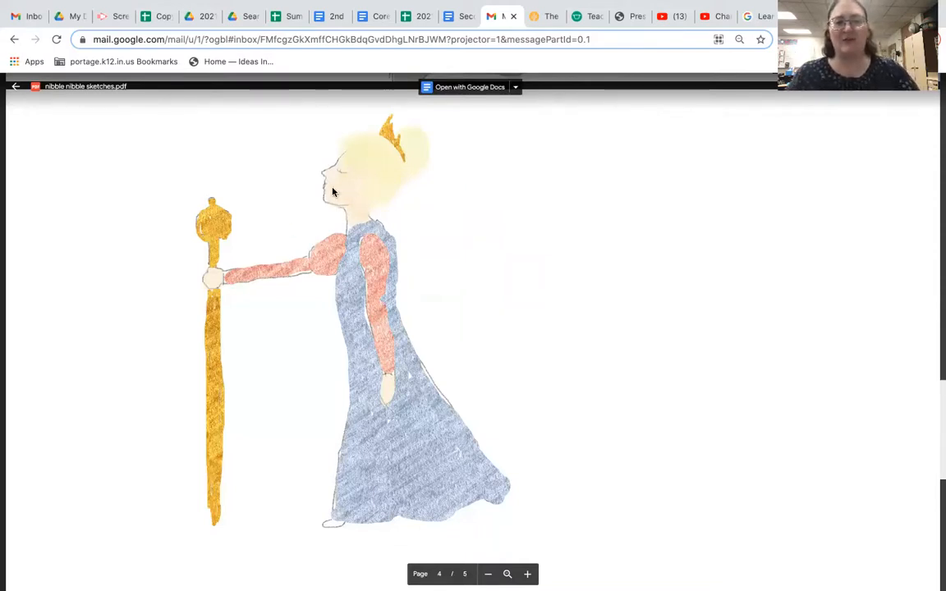
mouse_move(281, 225)
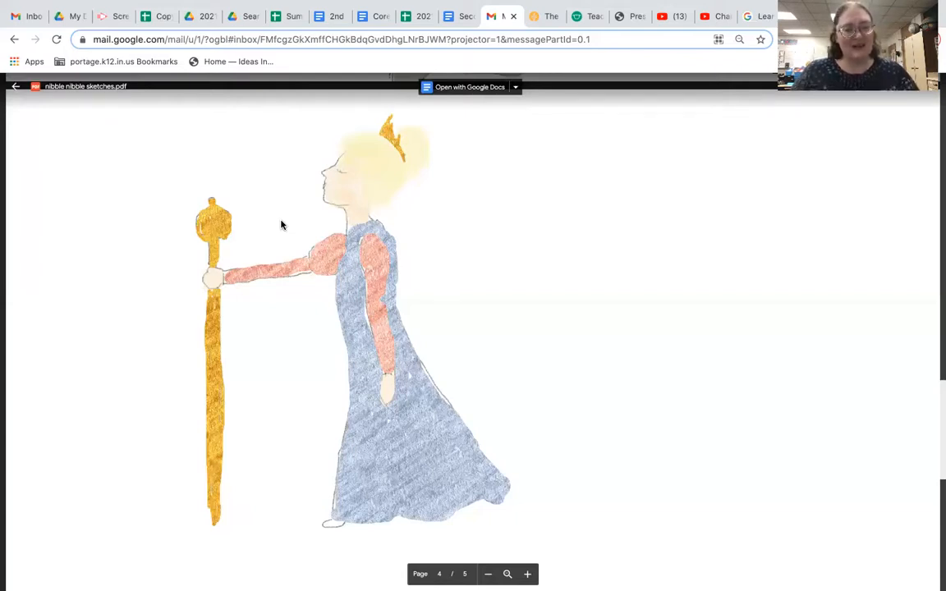
mouse_move(243, 206)
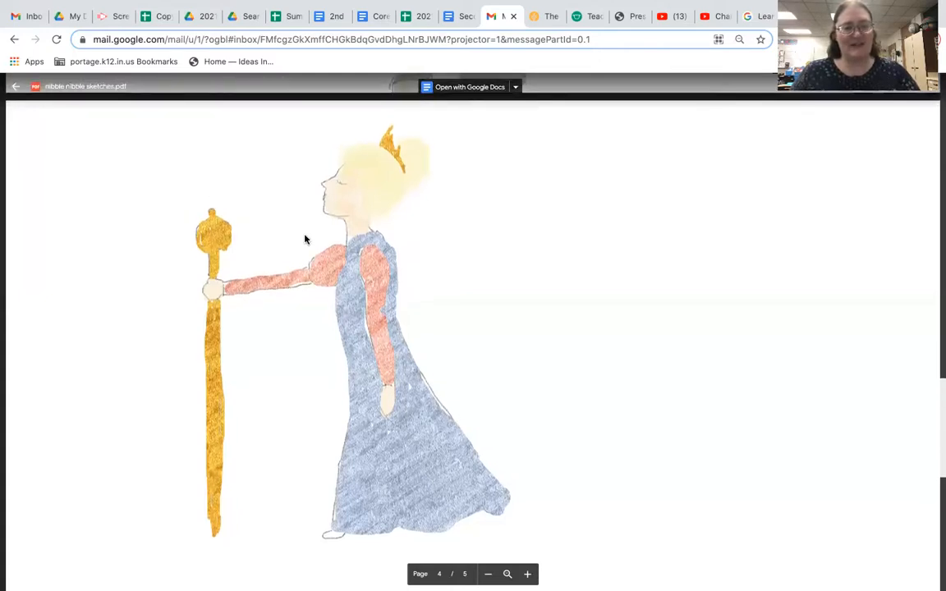
mouse_move(279, 187)
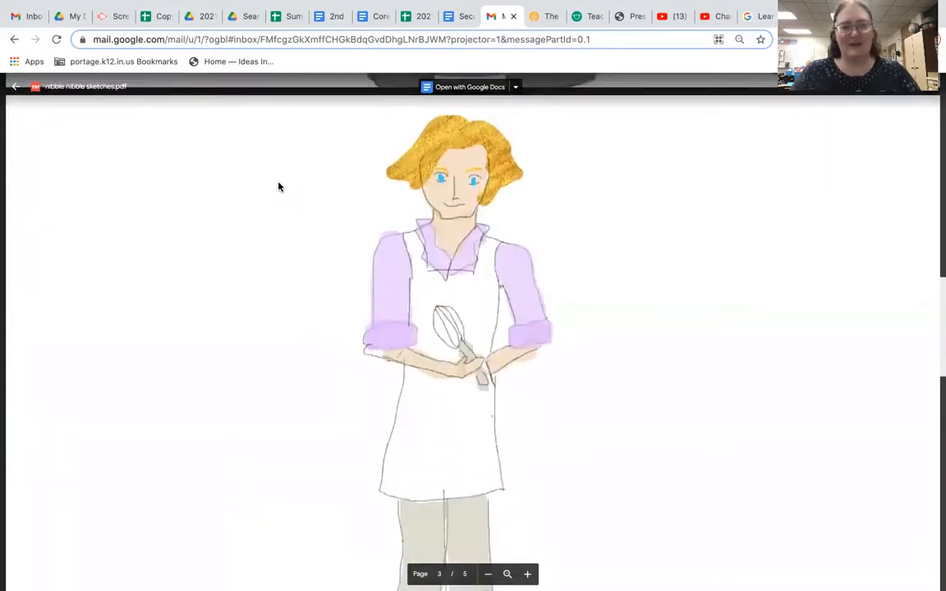
scroll("down", 3)
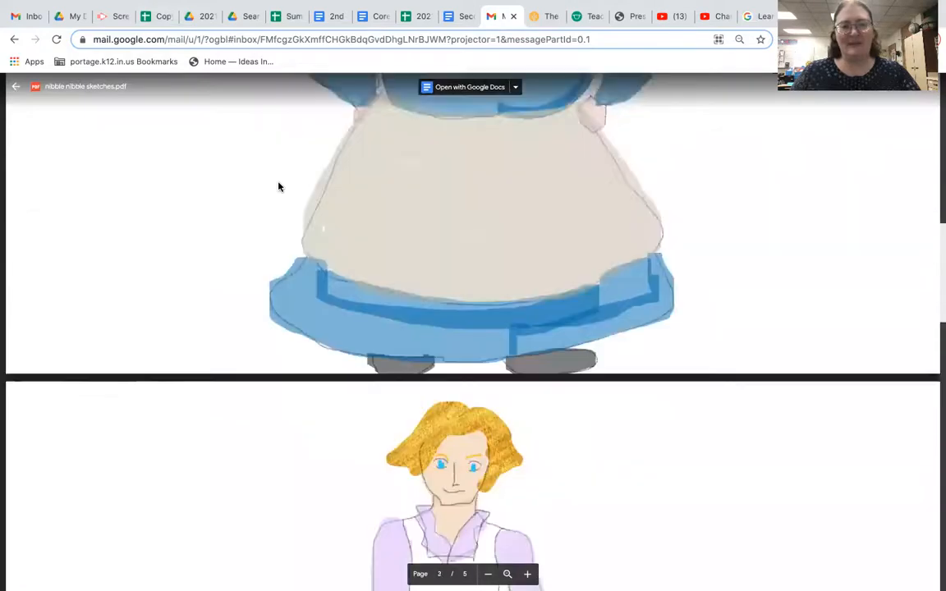
scroll("up", 3)
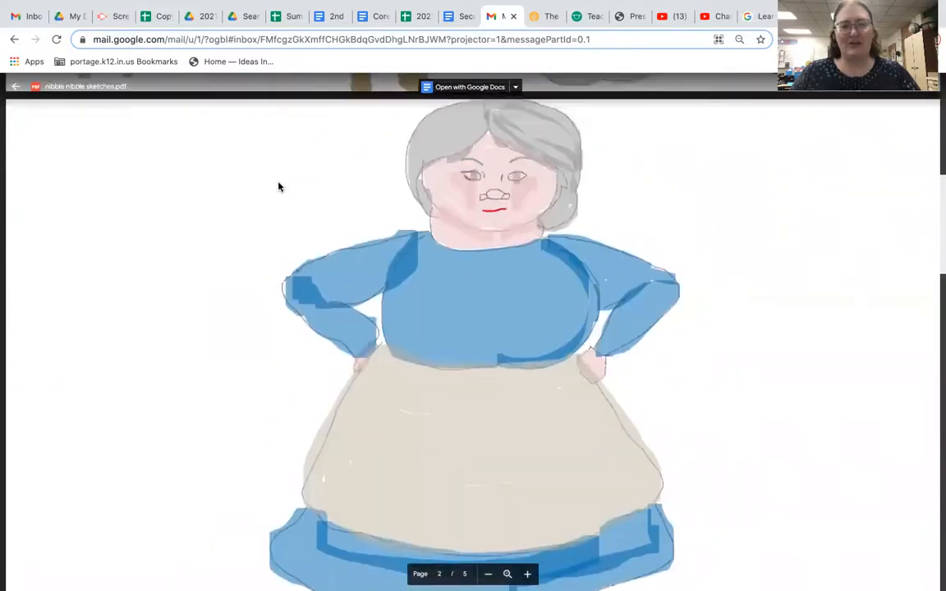